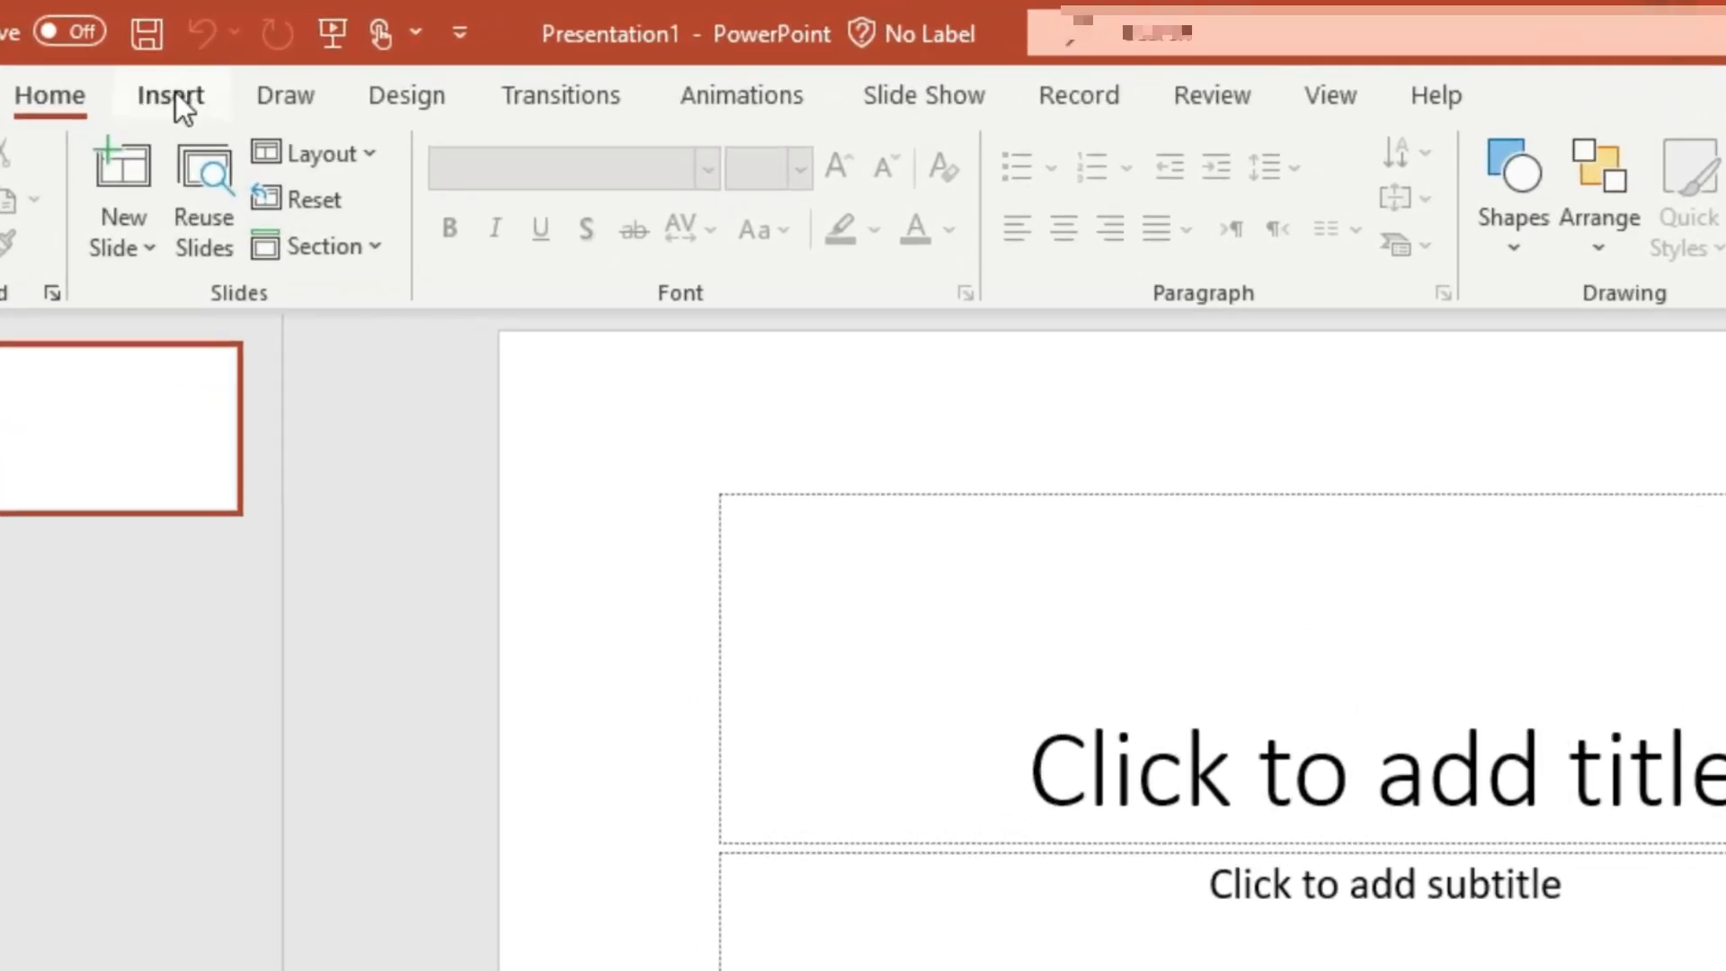
Step: Reach the Office Add-ins store from the Insert ribbon's Get Add-ins command
left_click(169, 95)
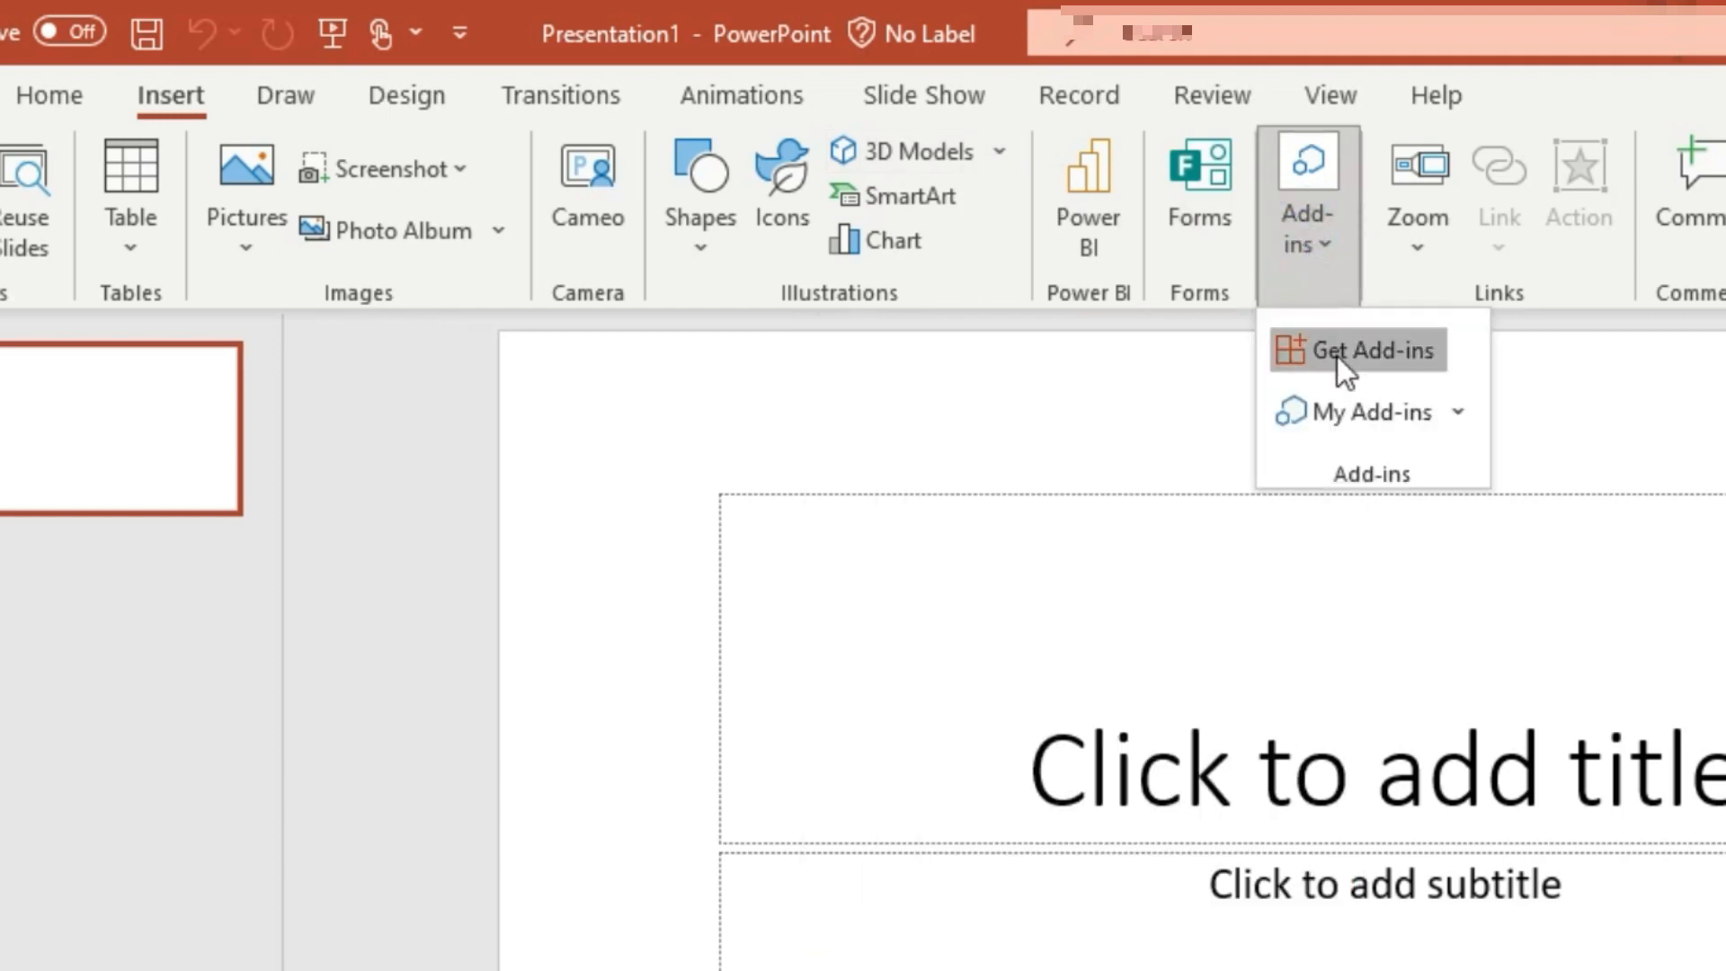
left_click(1357, 350)
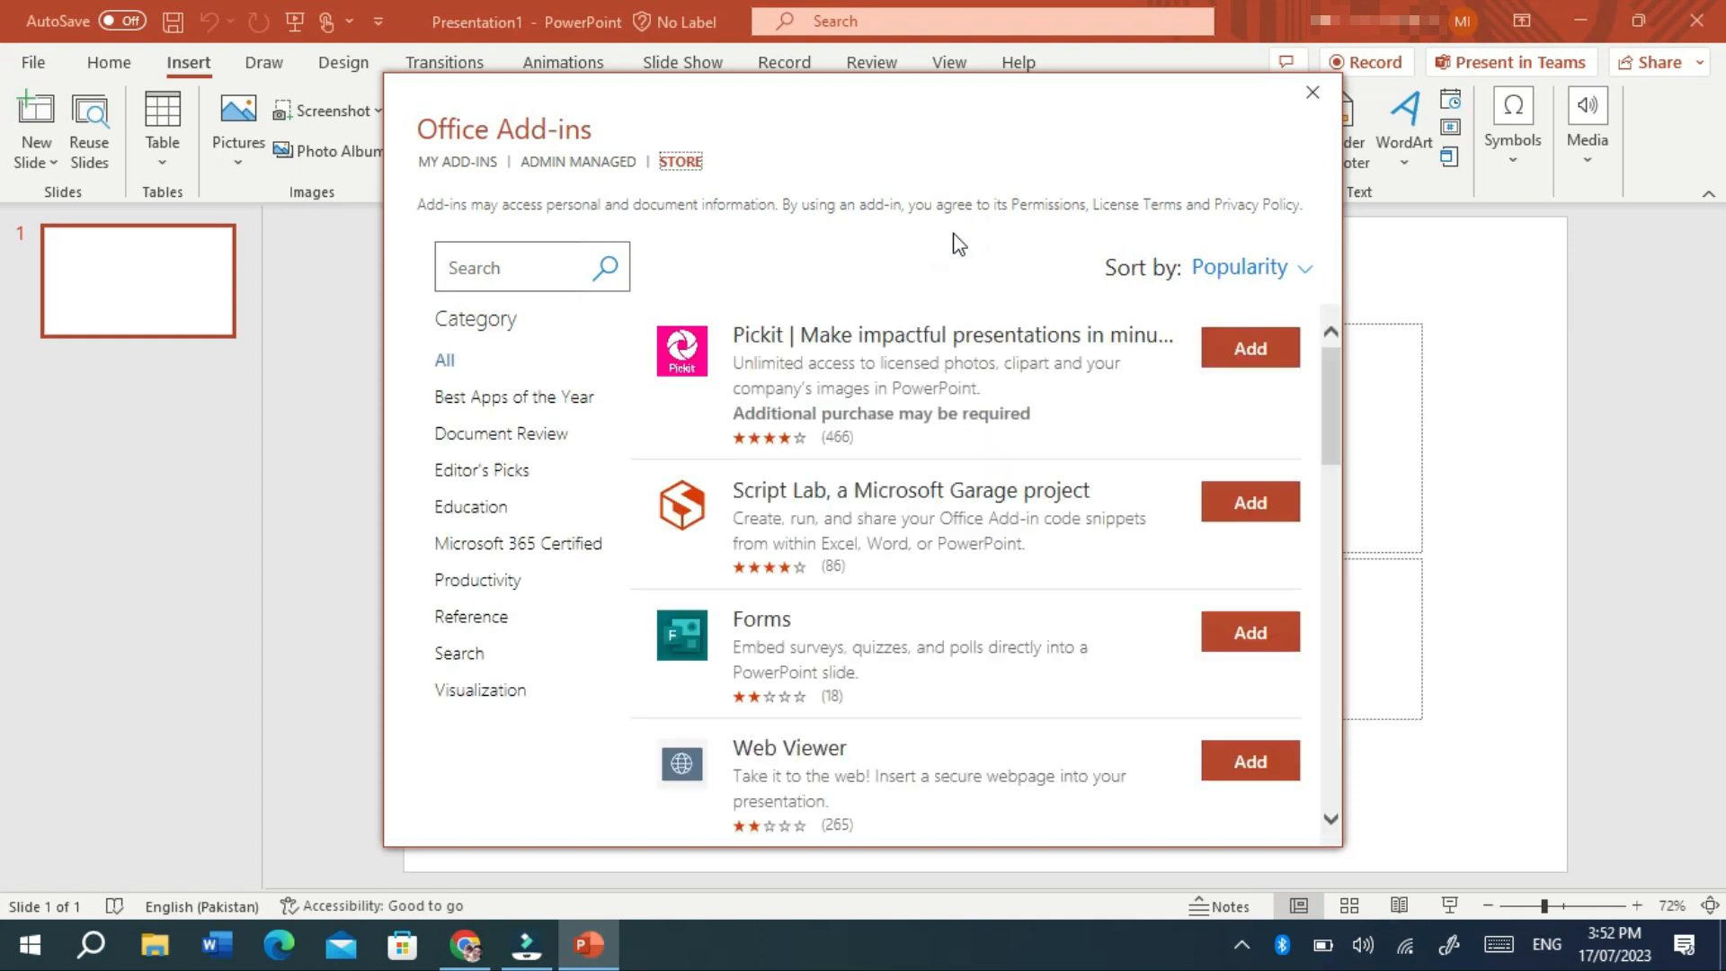
Step: Search the store for 'chatgpt' and add the ChatGPT for PowerPoint add-in
left_click(507, 266)
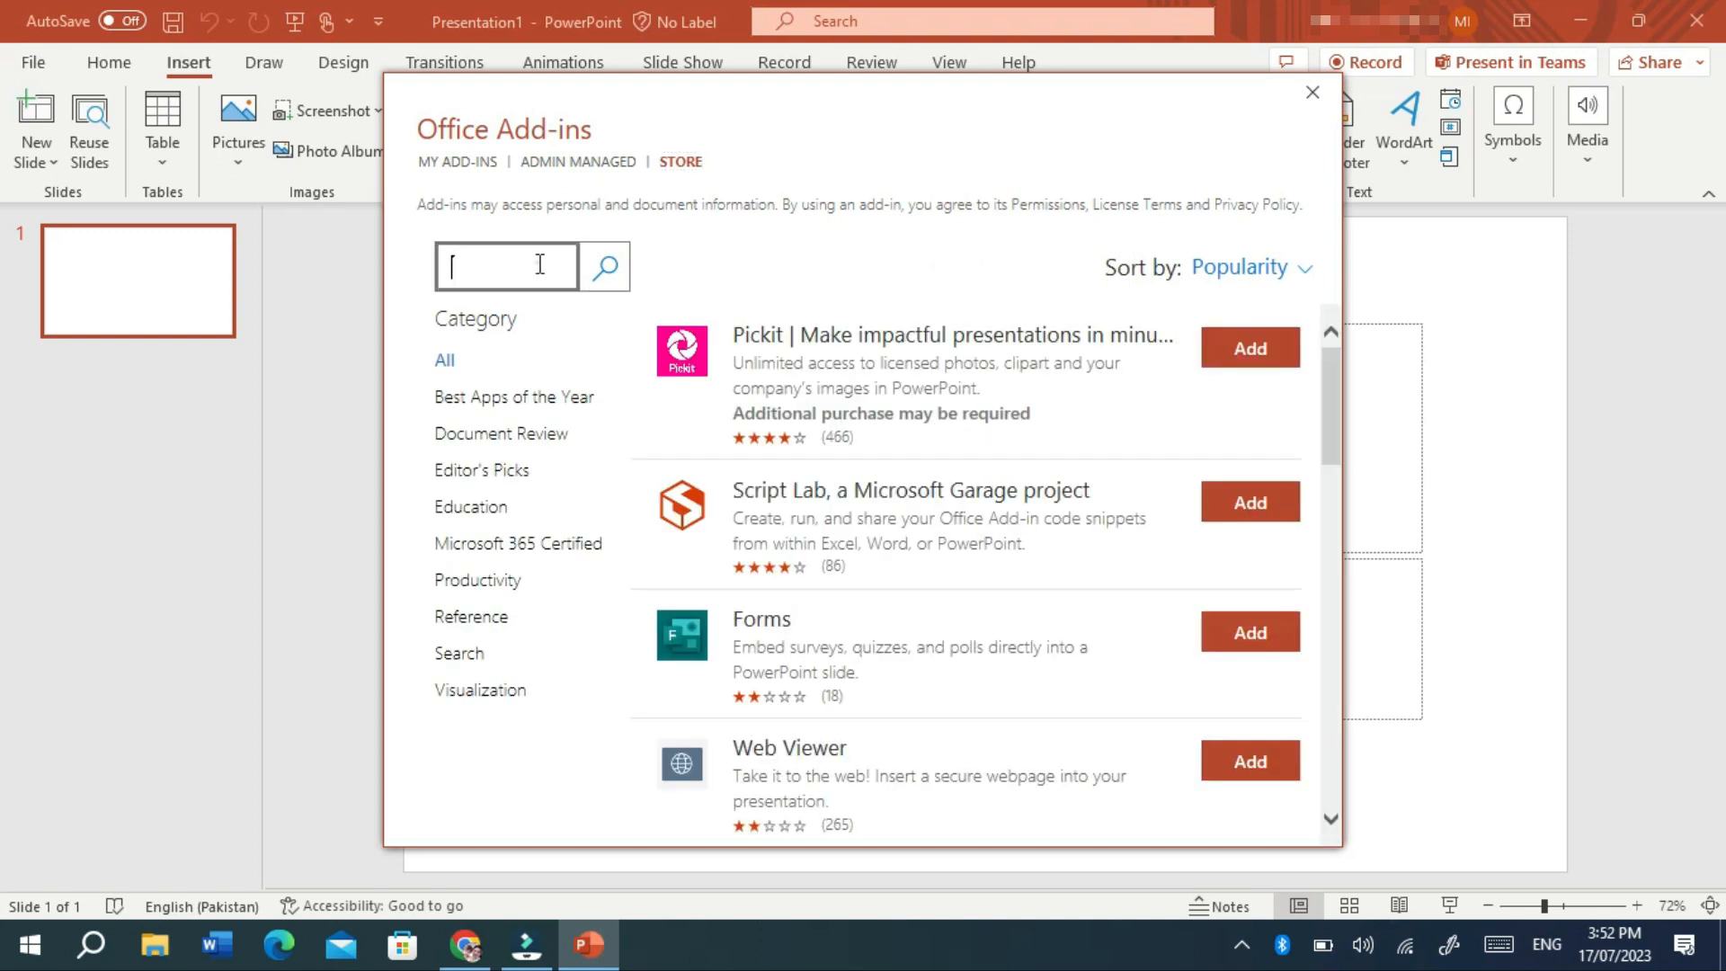
type("chatgpt")
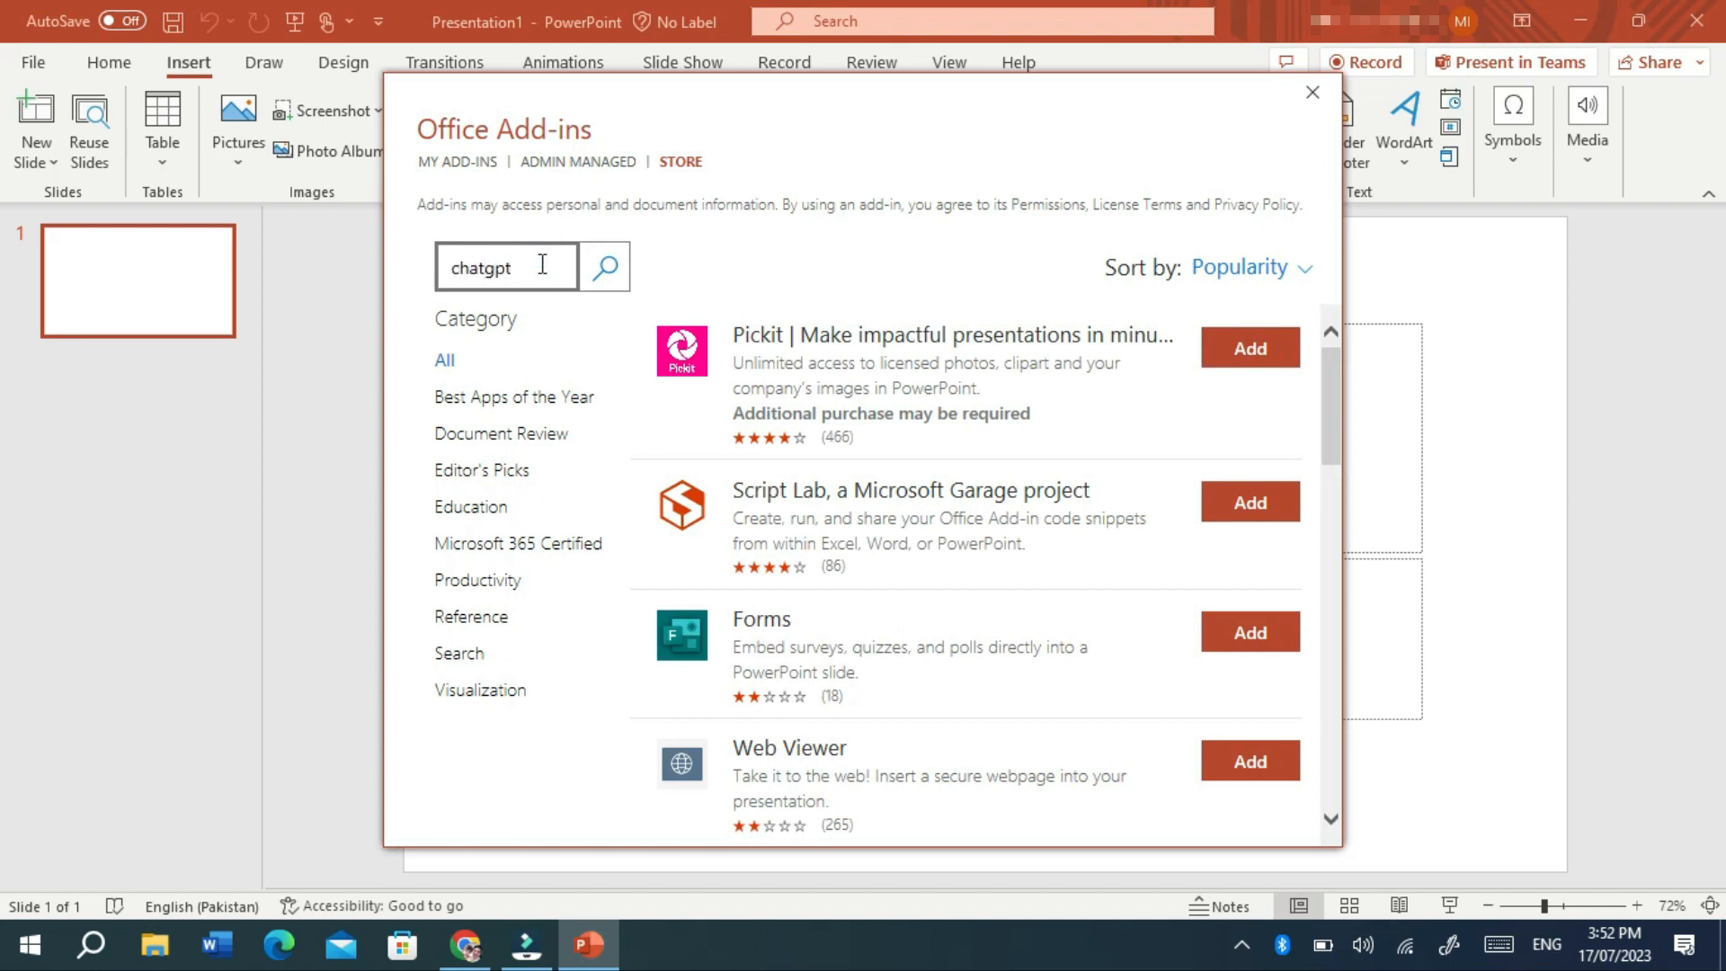
left_click(604, 266)
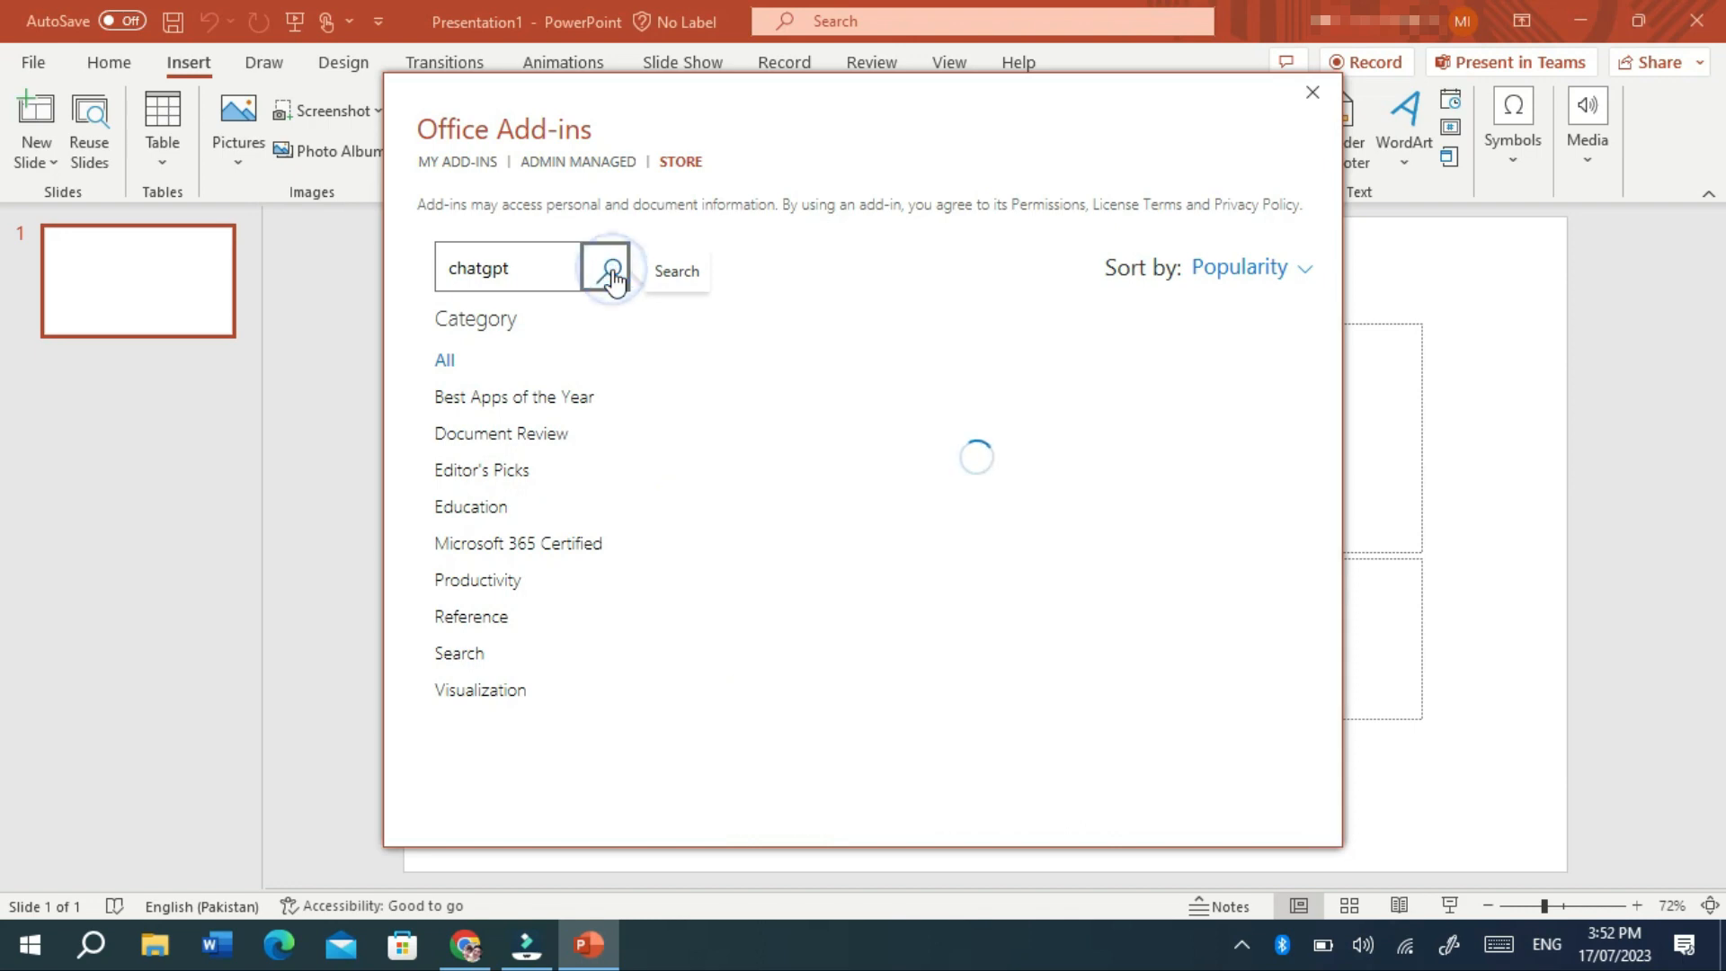
left_click(609, 271)
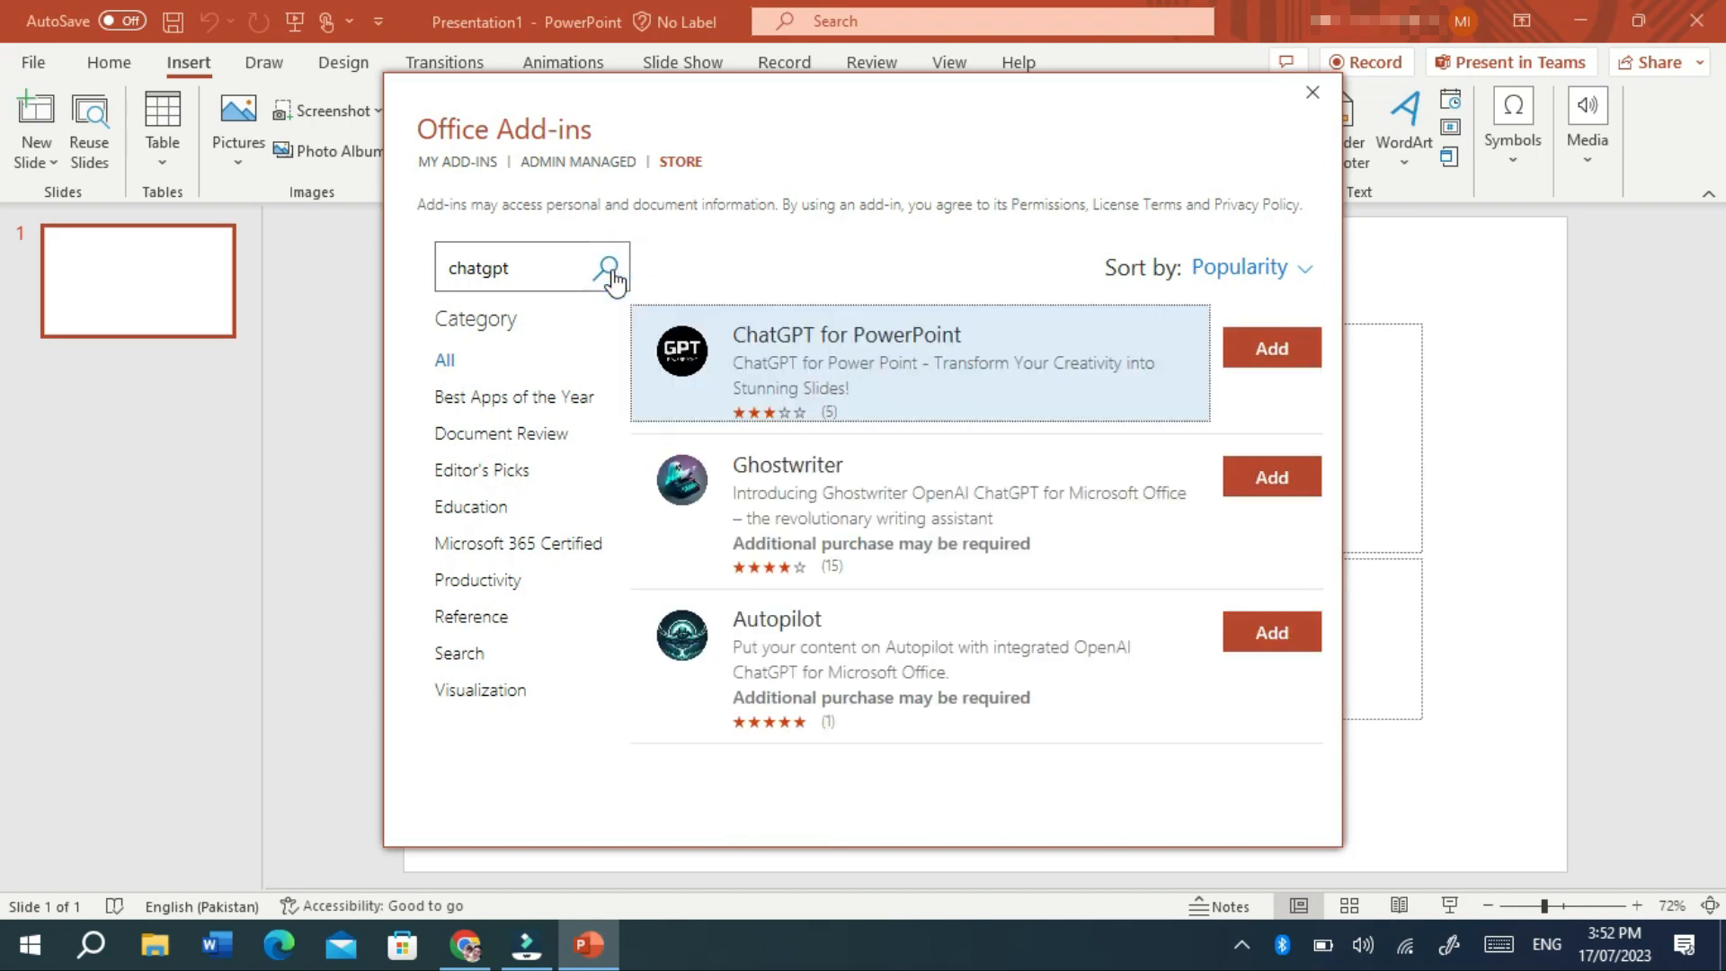
mouse_move(953, 358)
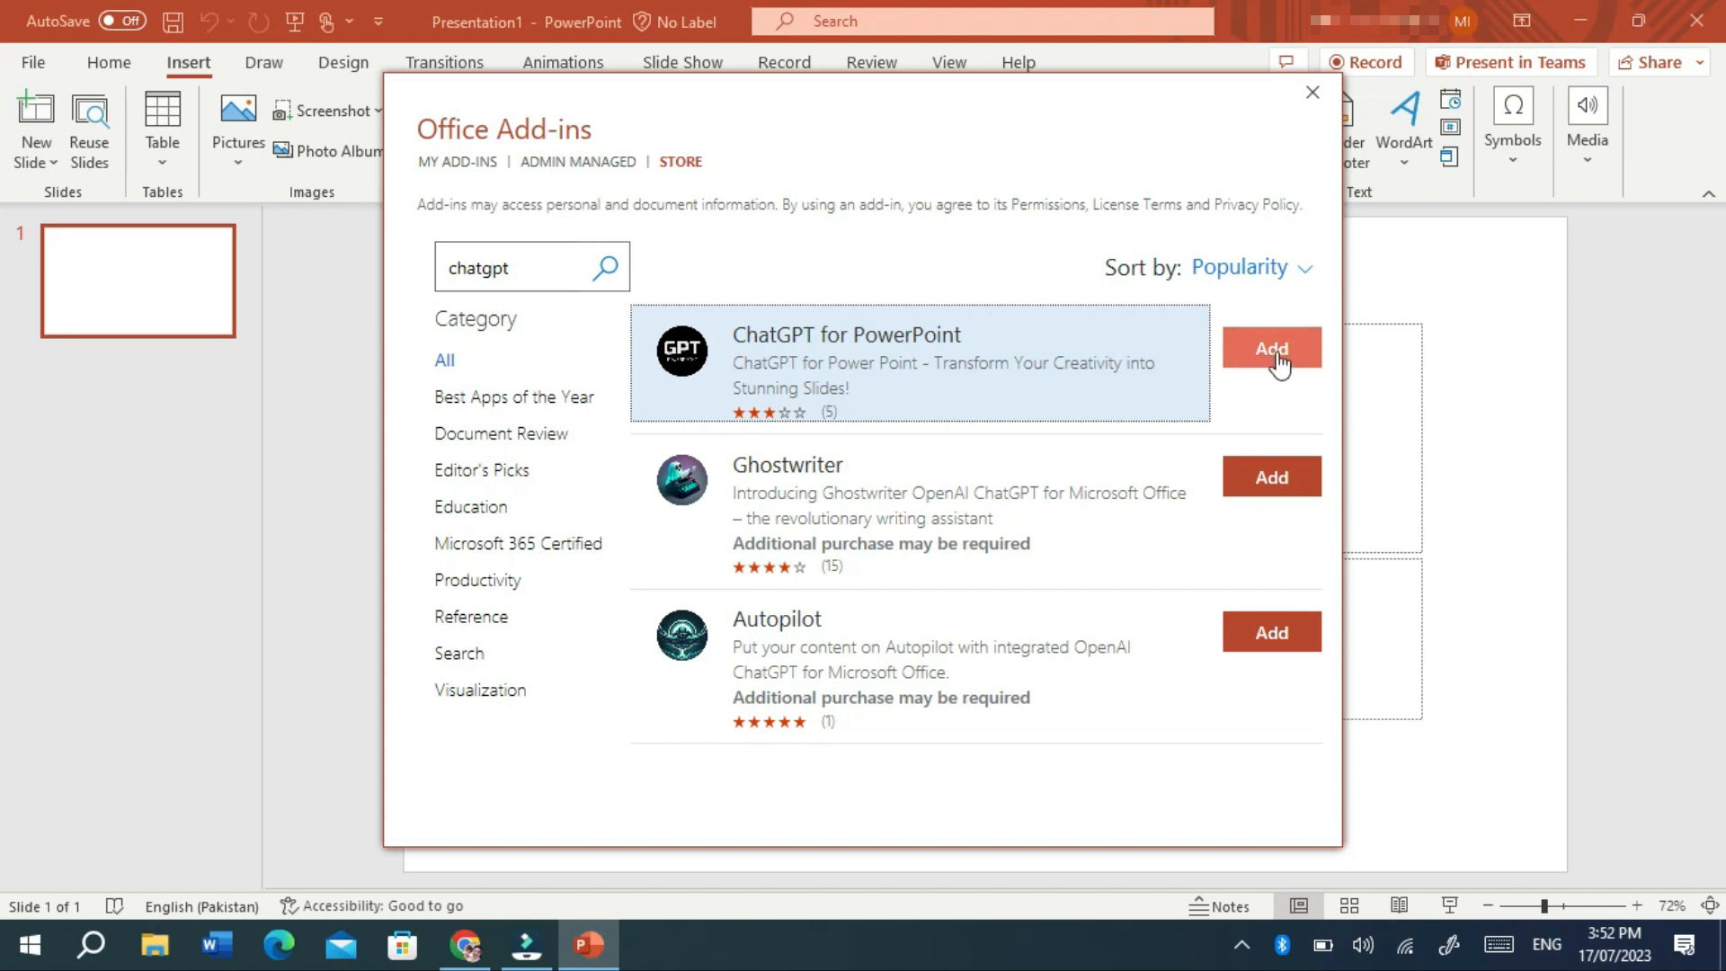
left_click(1272, 347)
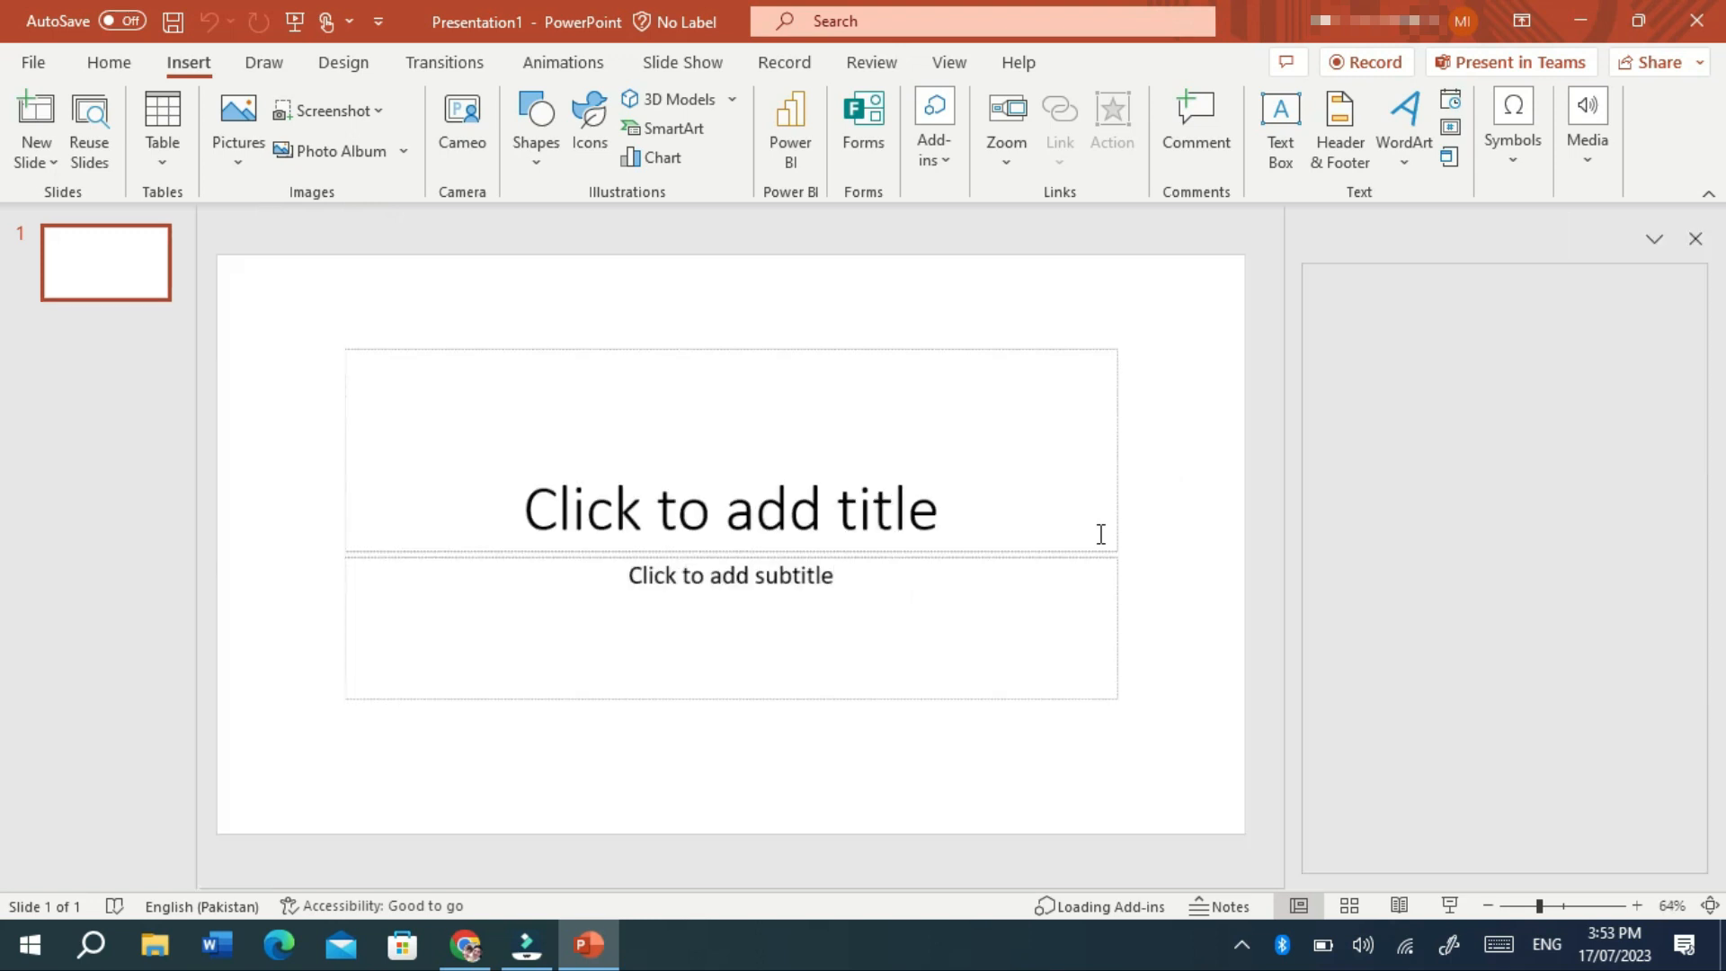
Step: Show the ChatGPT for PowerPoint pane and follow its 'here' link to the OpenAI API keys page
left_click(108, 63)
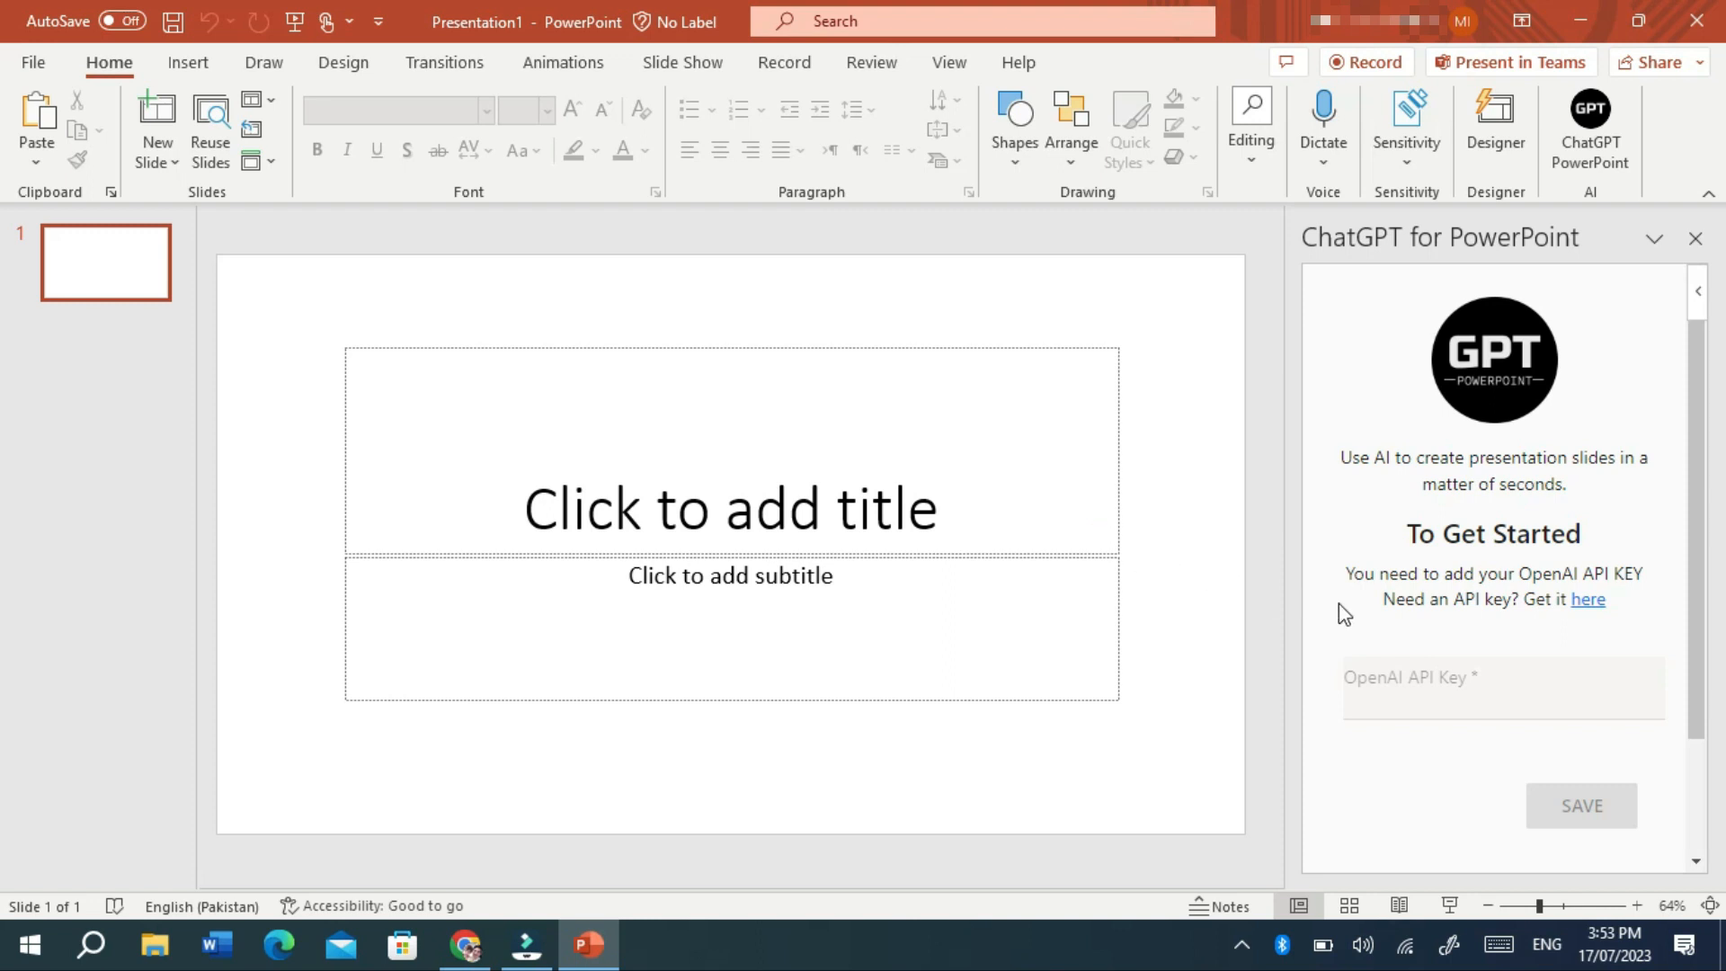
left_click(1579, 805)
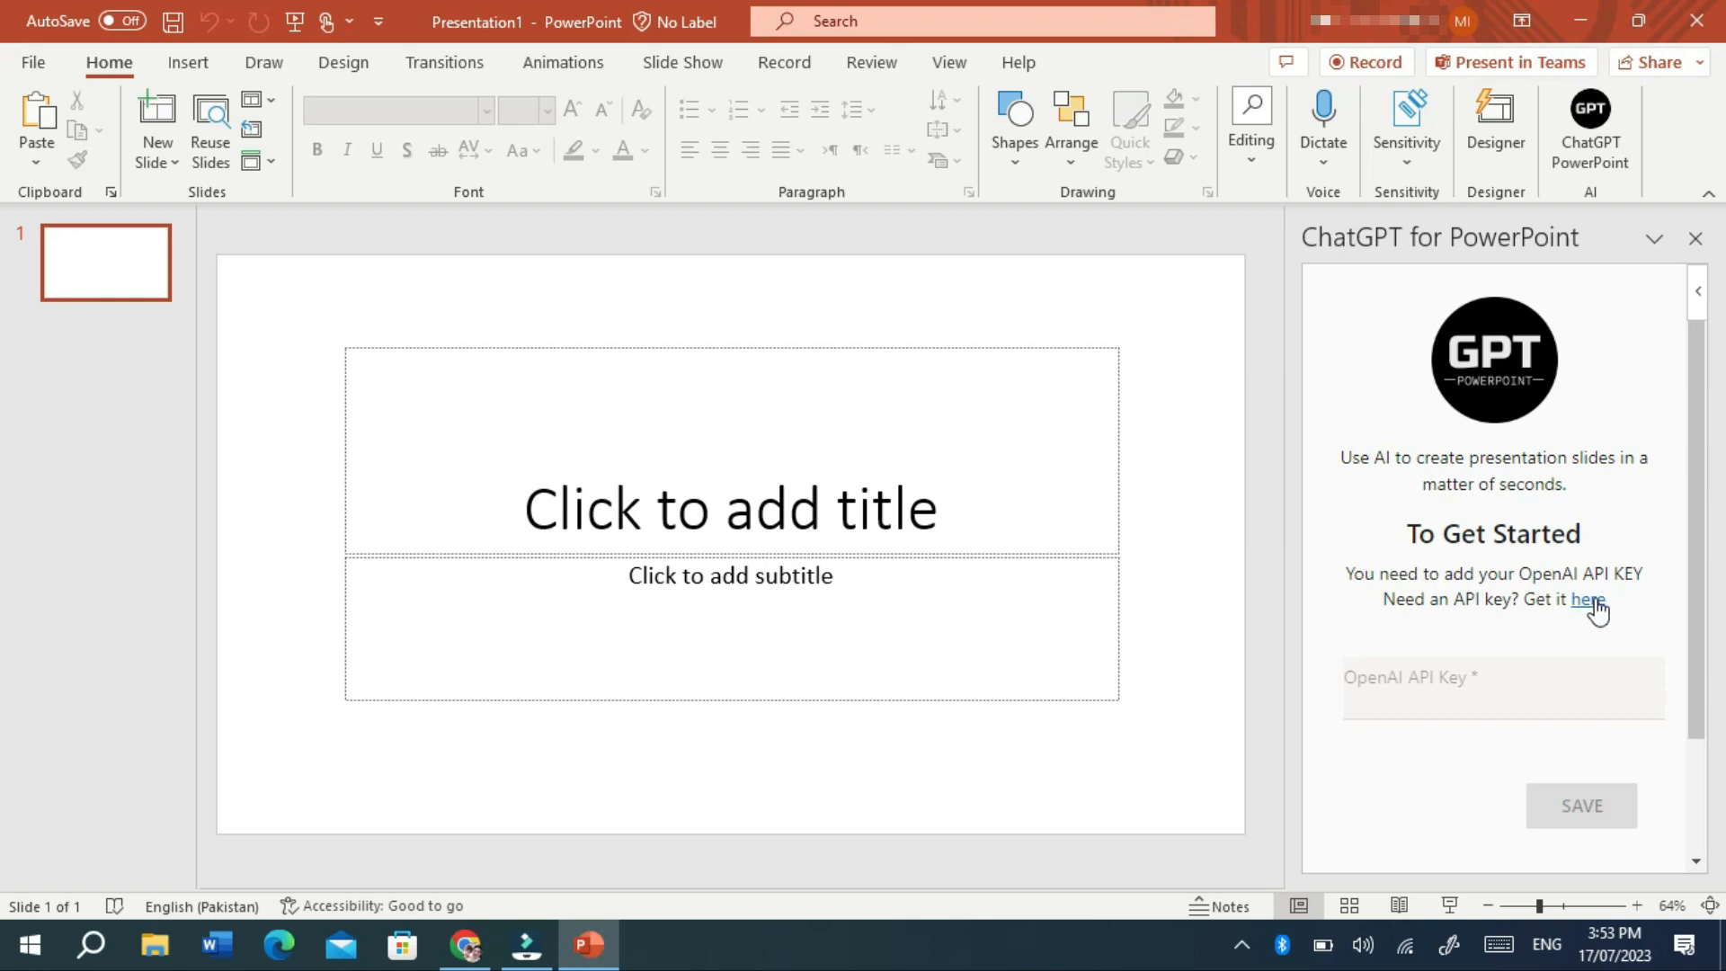
left_click(1587, 600)
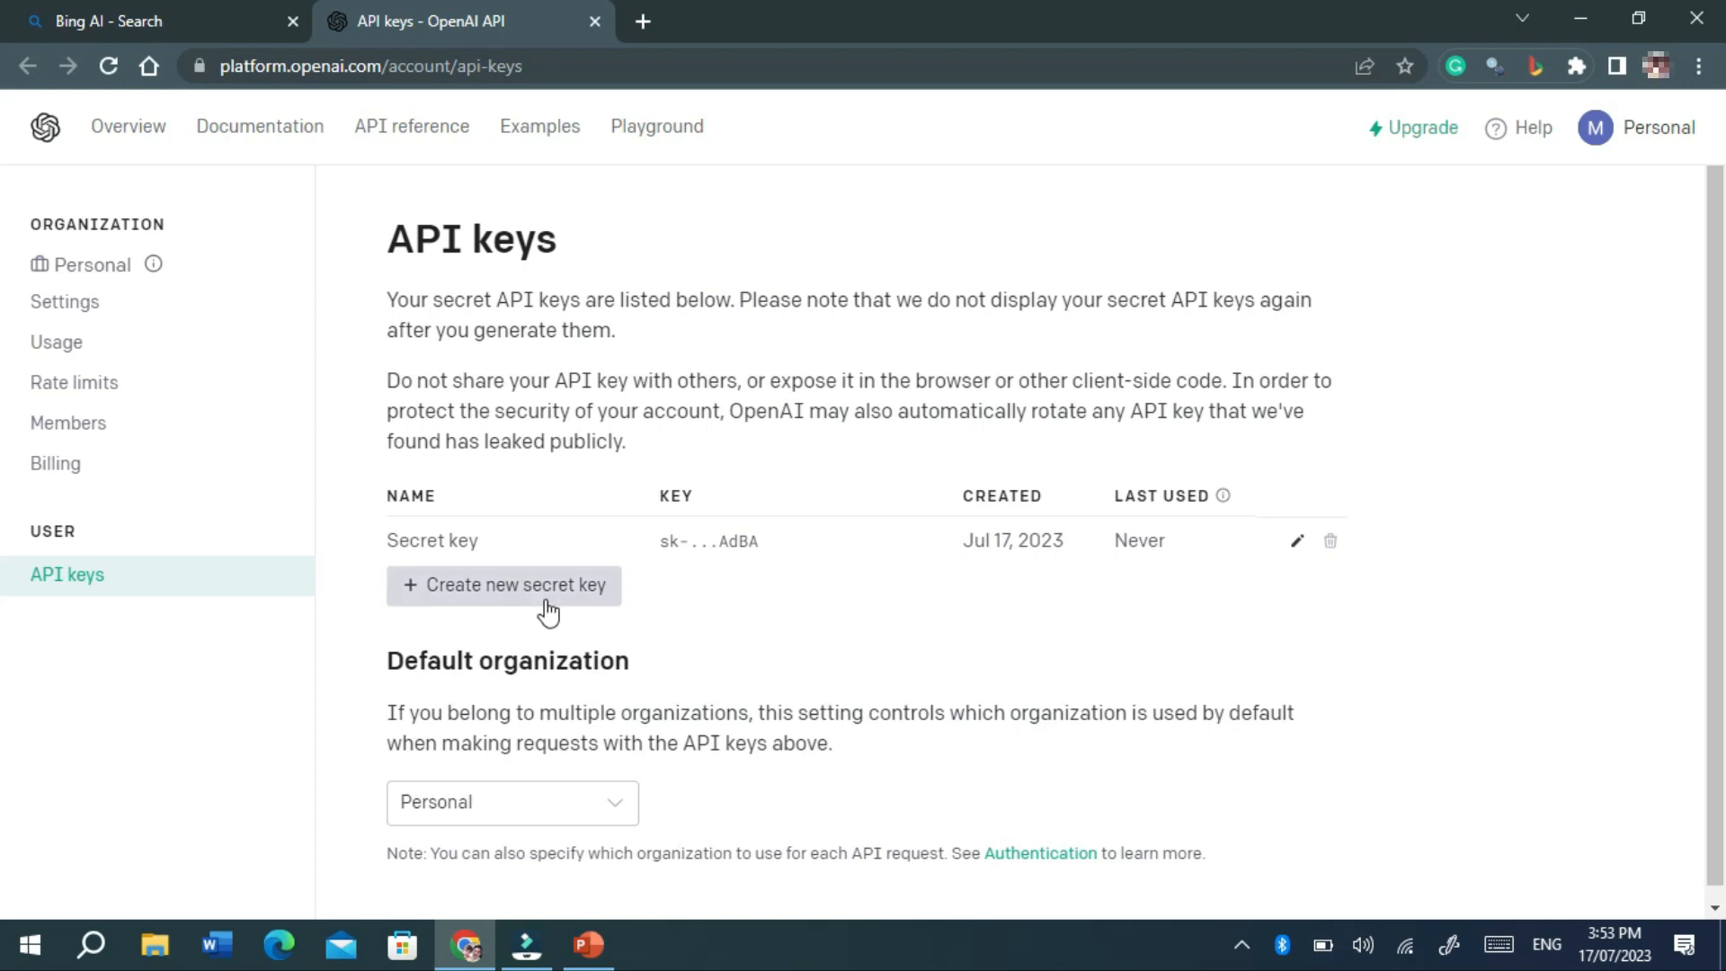
mouse_move(535, 603)
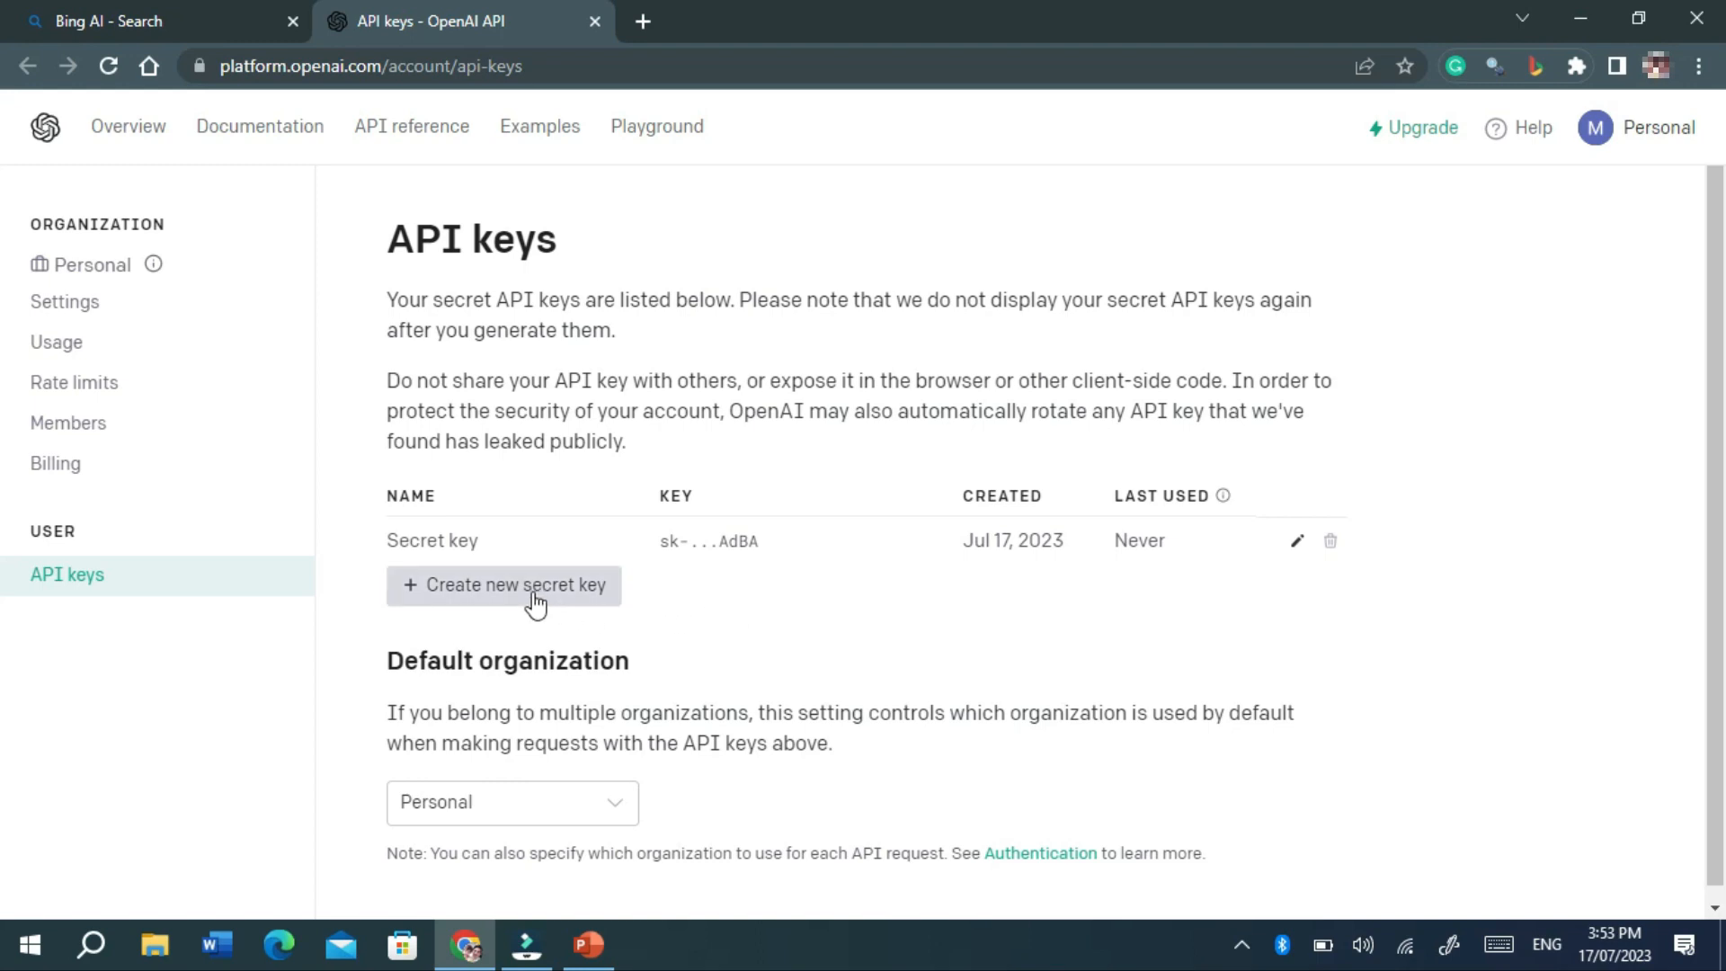
Step: Create an unnamed OpenAI secret key, copy it, and switch back to PowerPoint
left_click(503, 585)
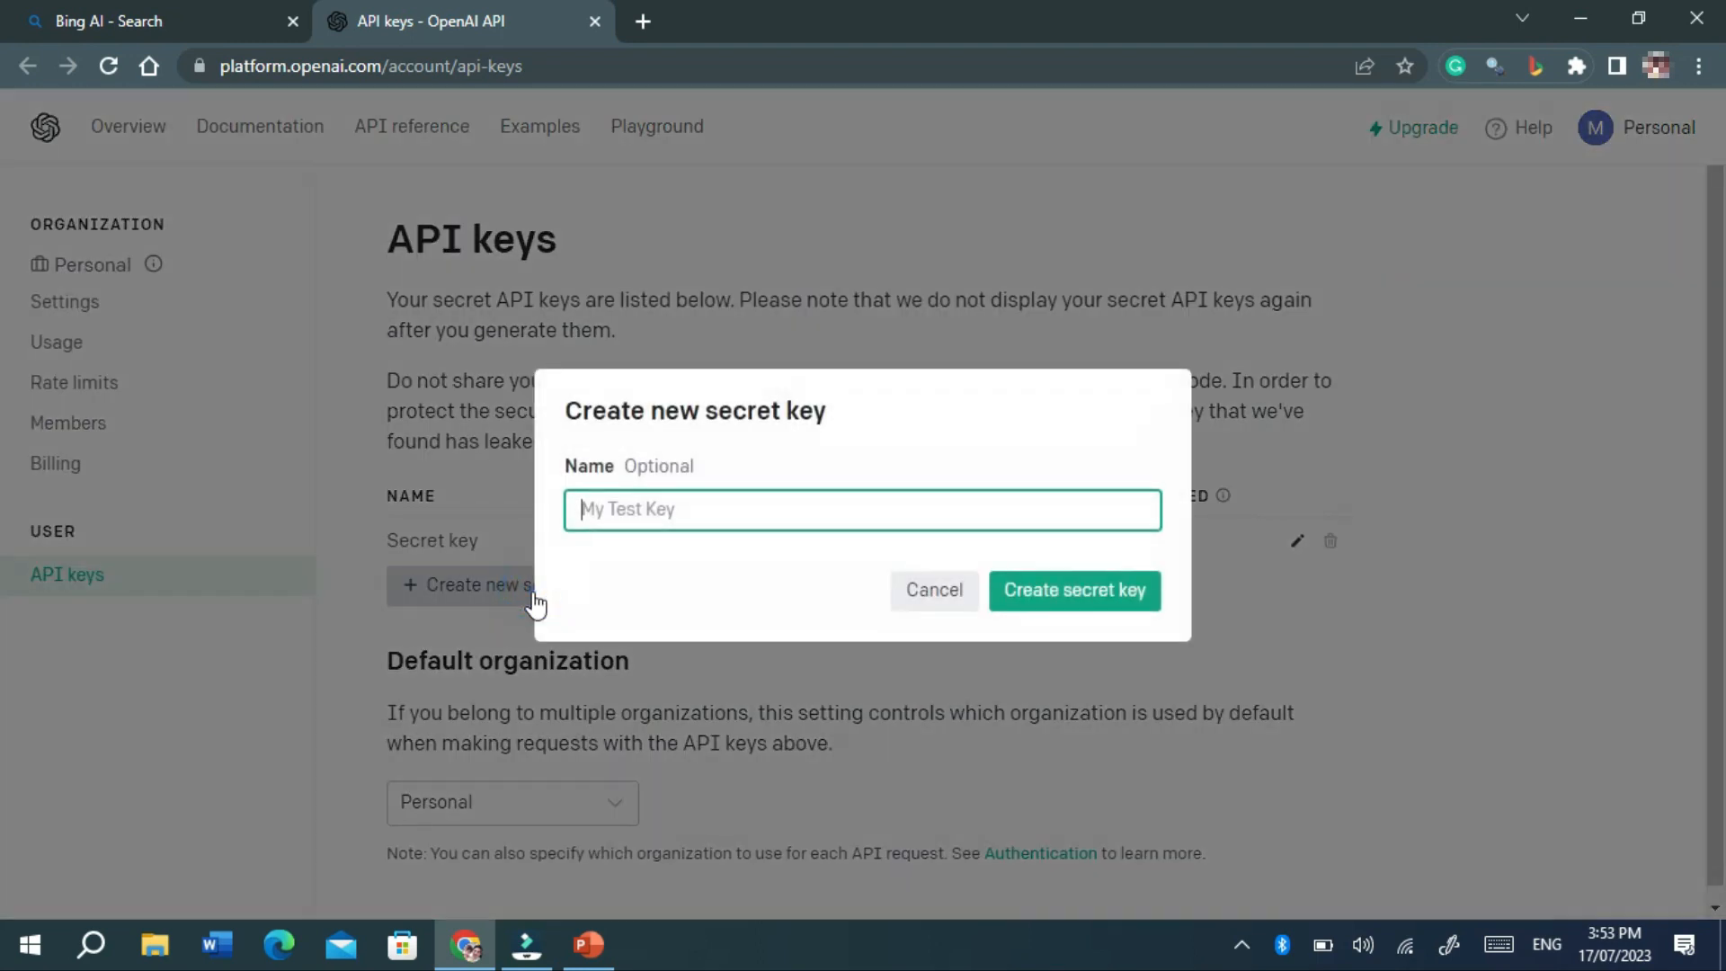
left_click(1071, 589)
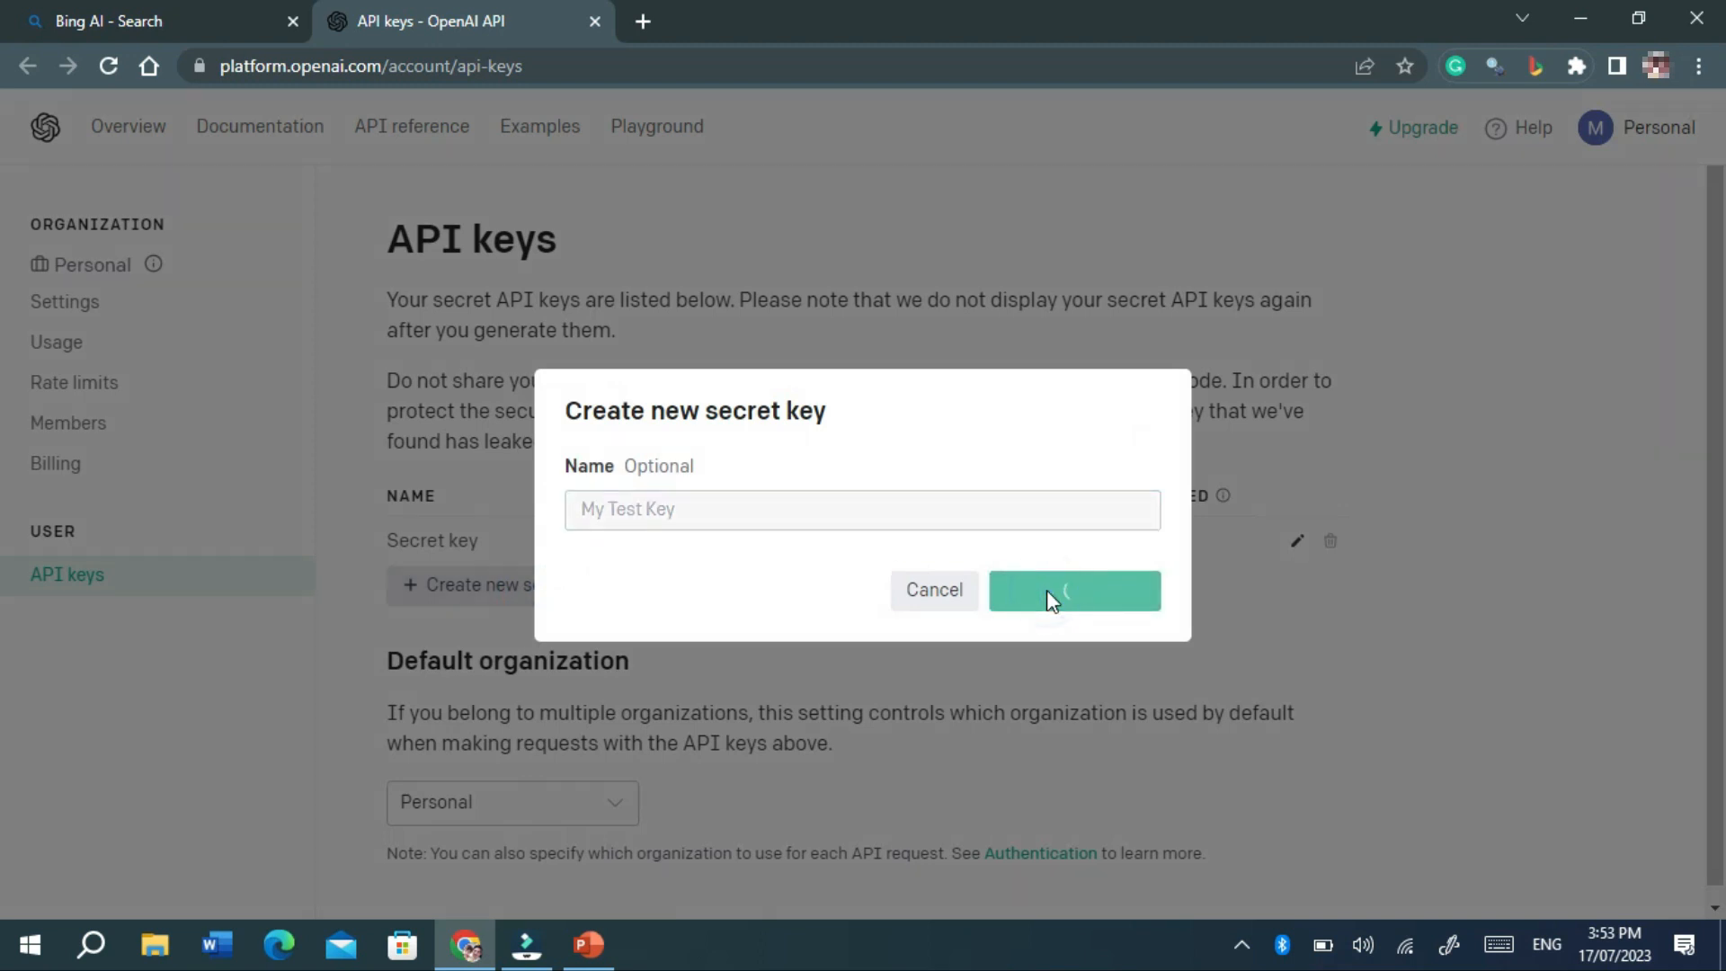
left_click(1073, 590)
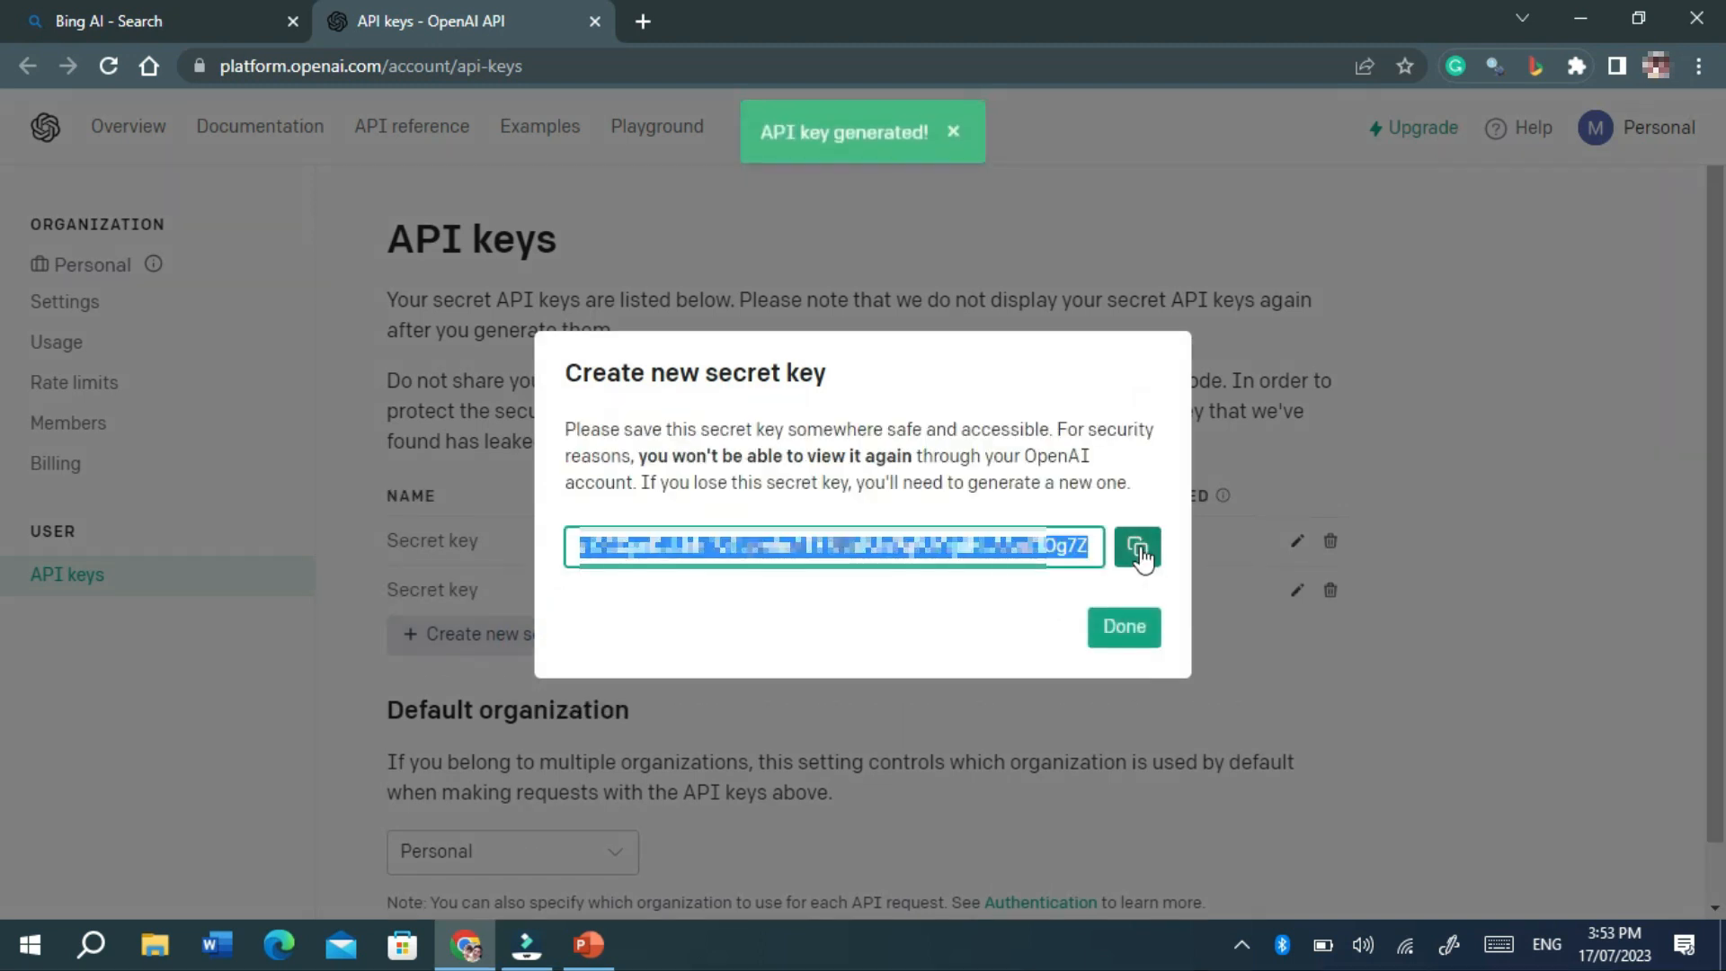
left_click(1137, 547)
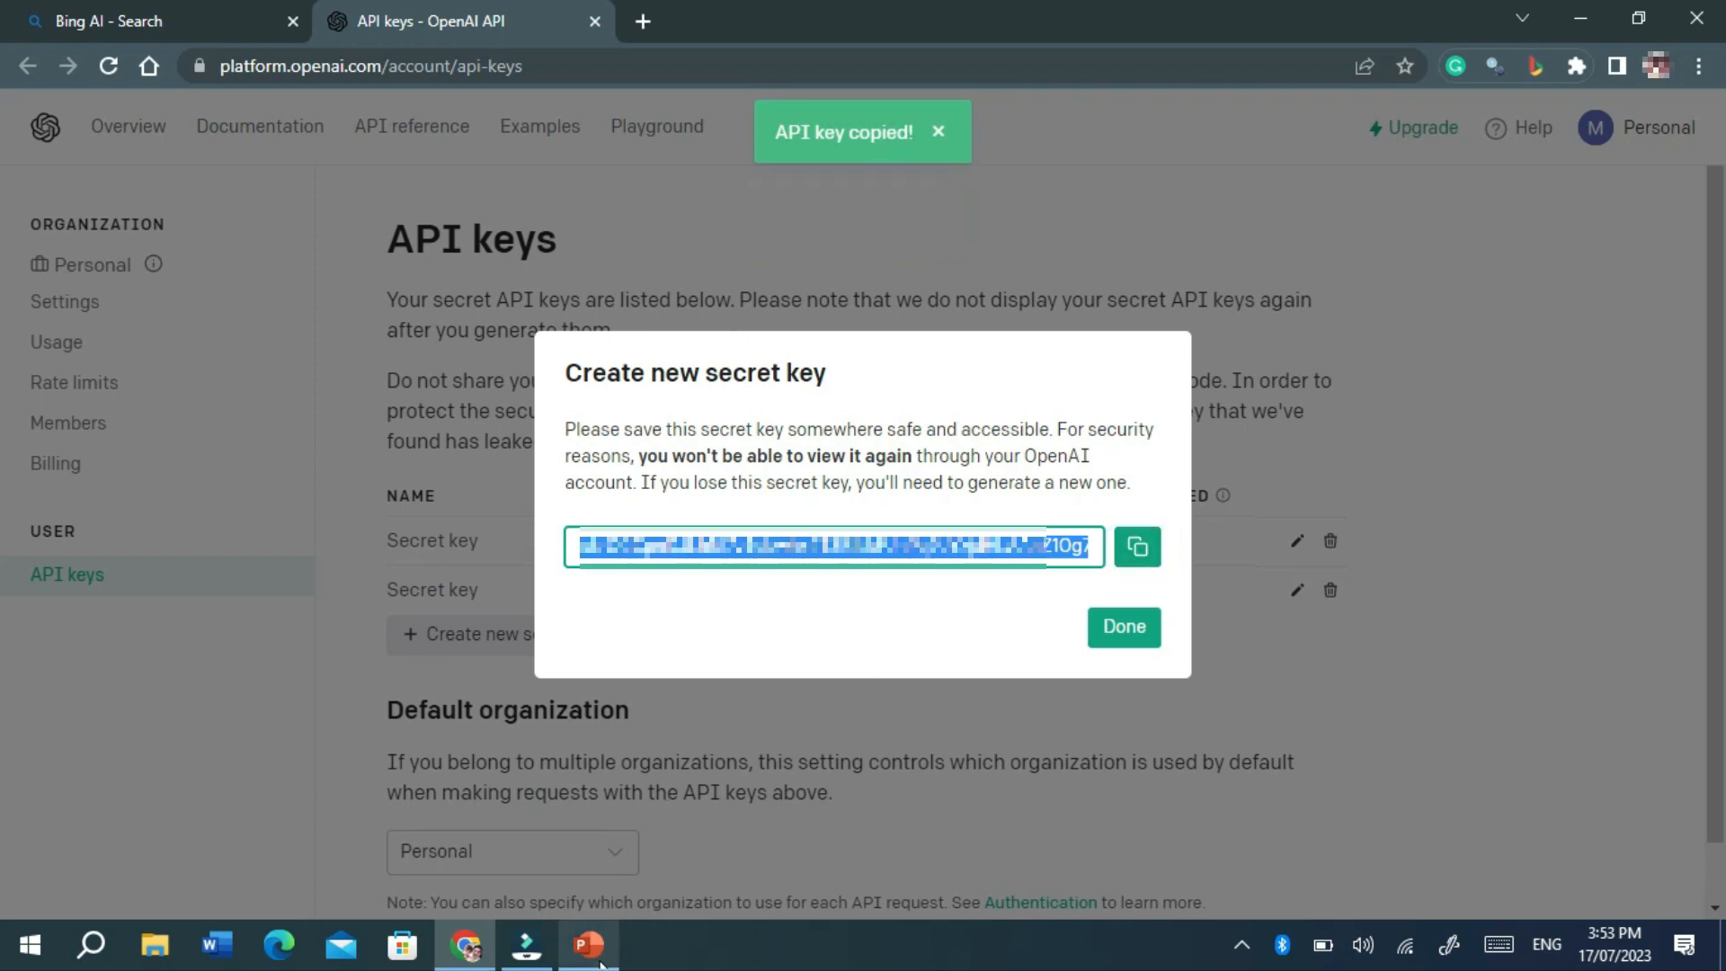
left_click(590, 944)
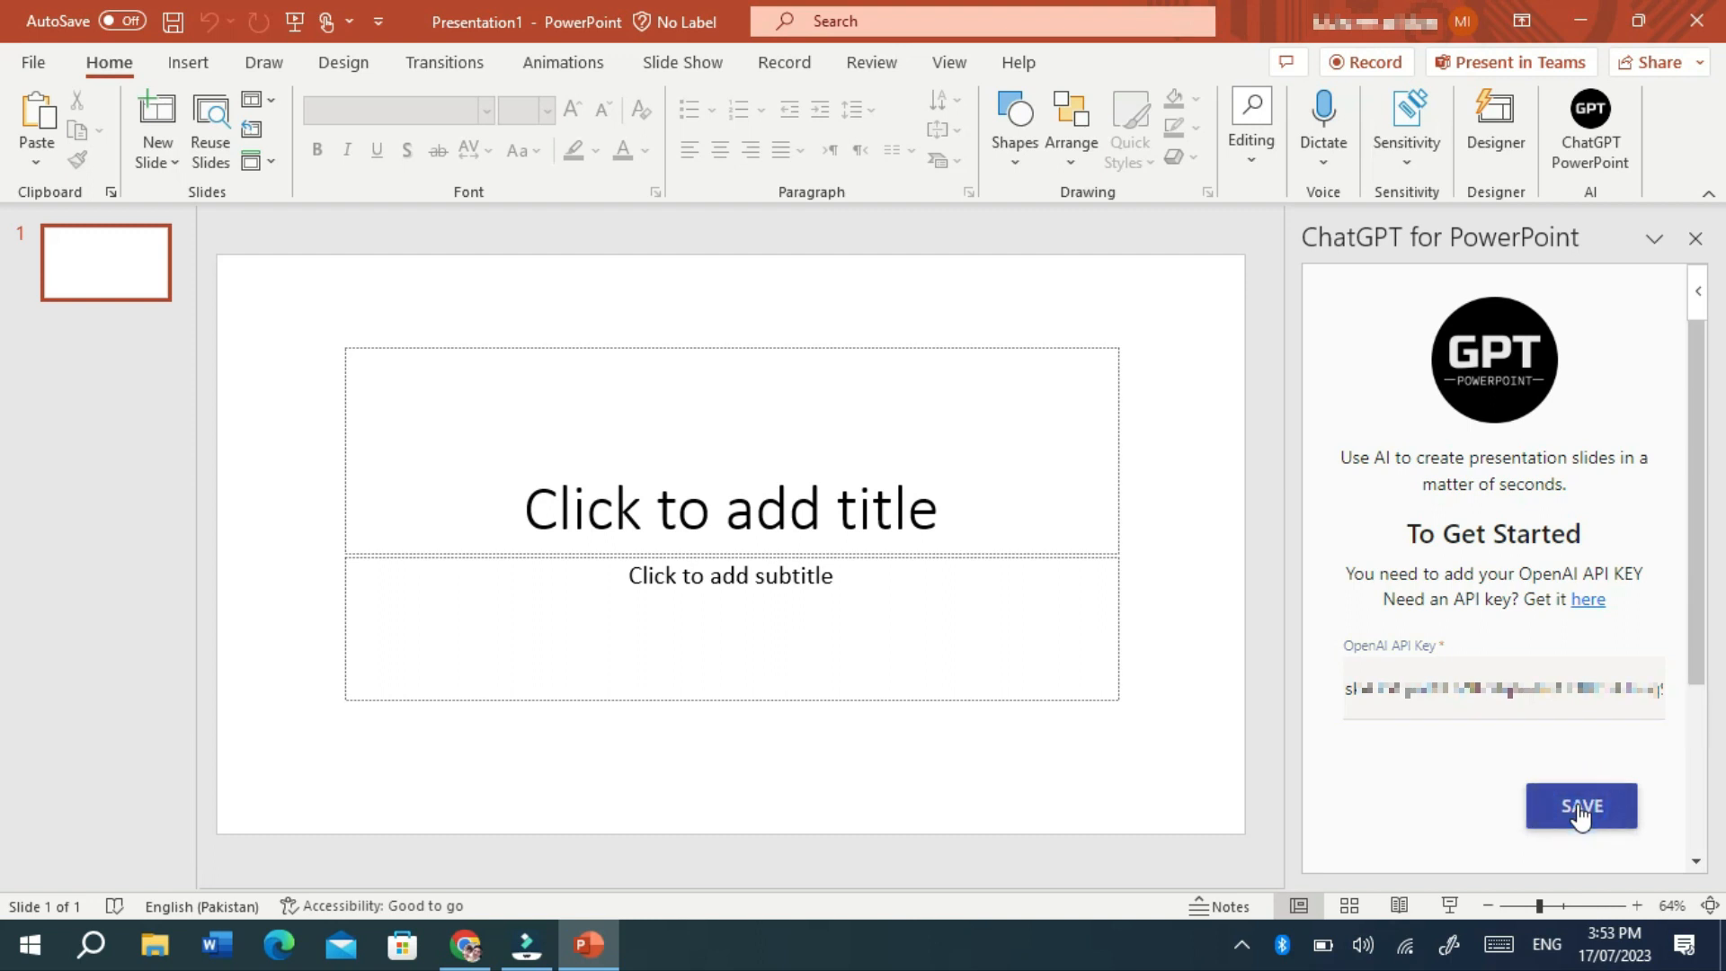
mouse_move(1701, 660)
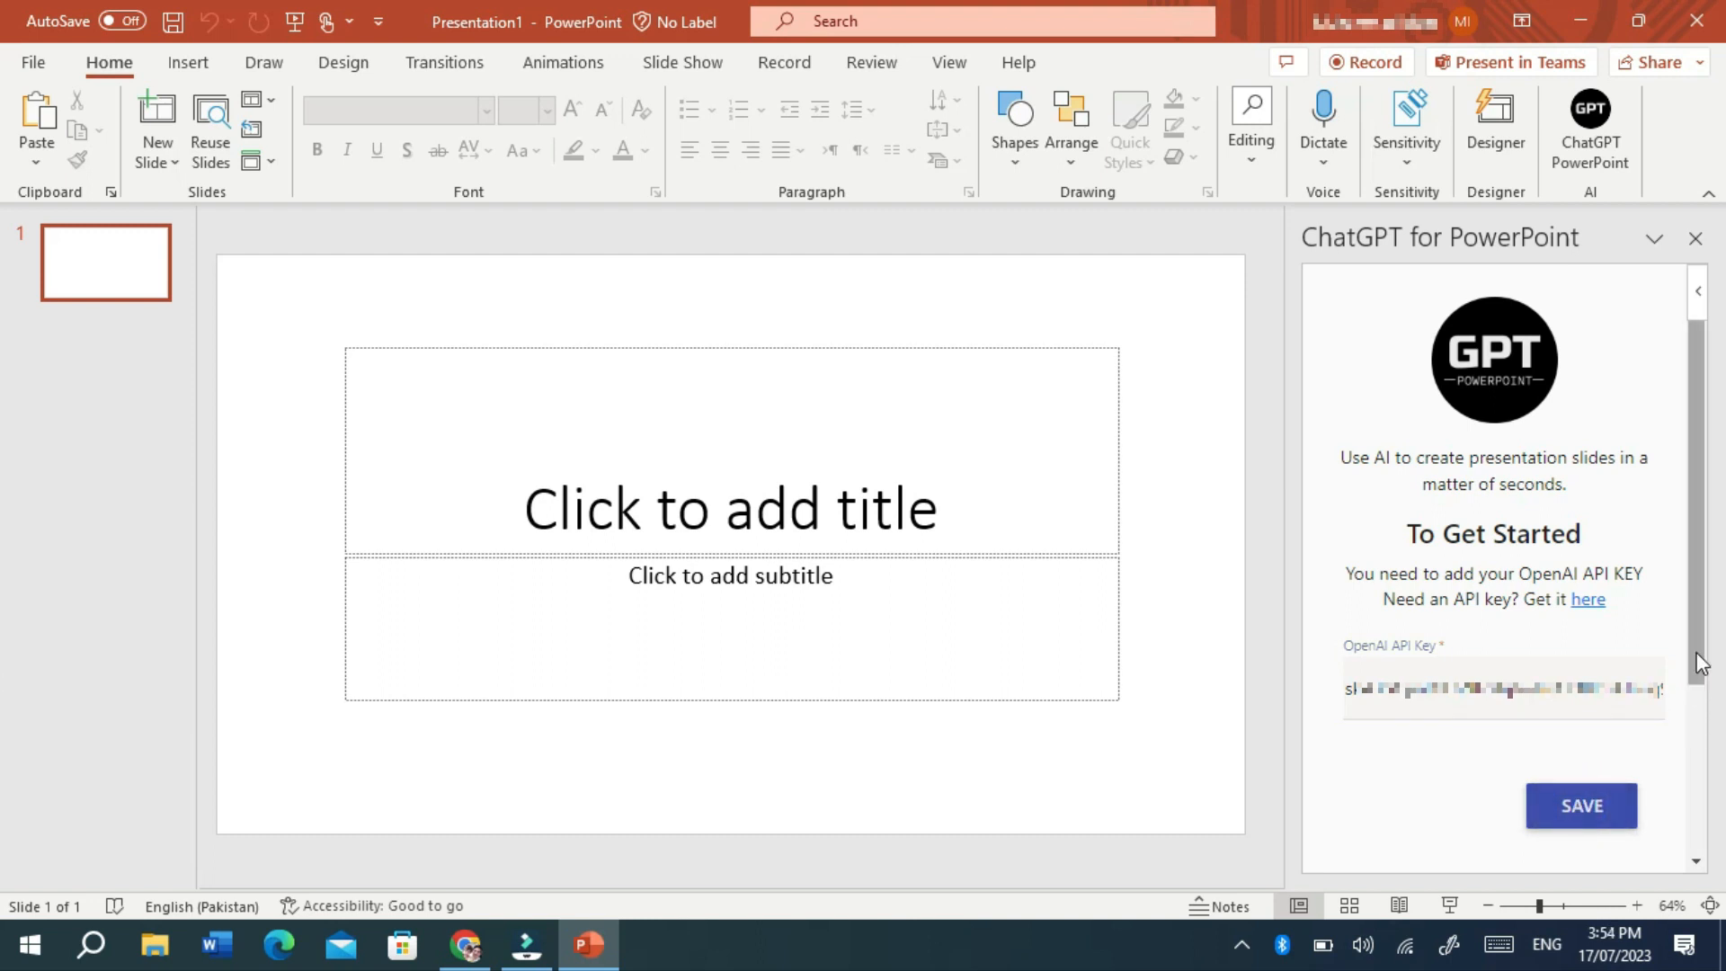
Step: Save the pasted API key in the add-in and reload its pane from the Home ribbon
left_click(1579, 805)
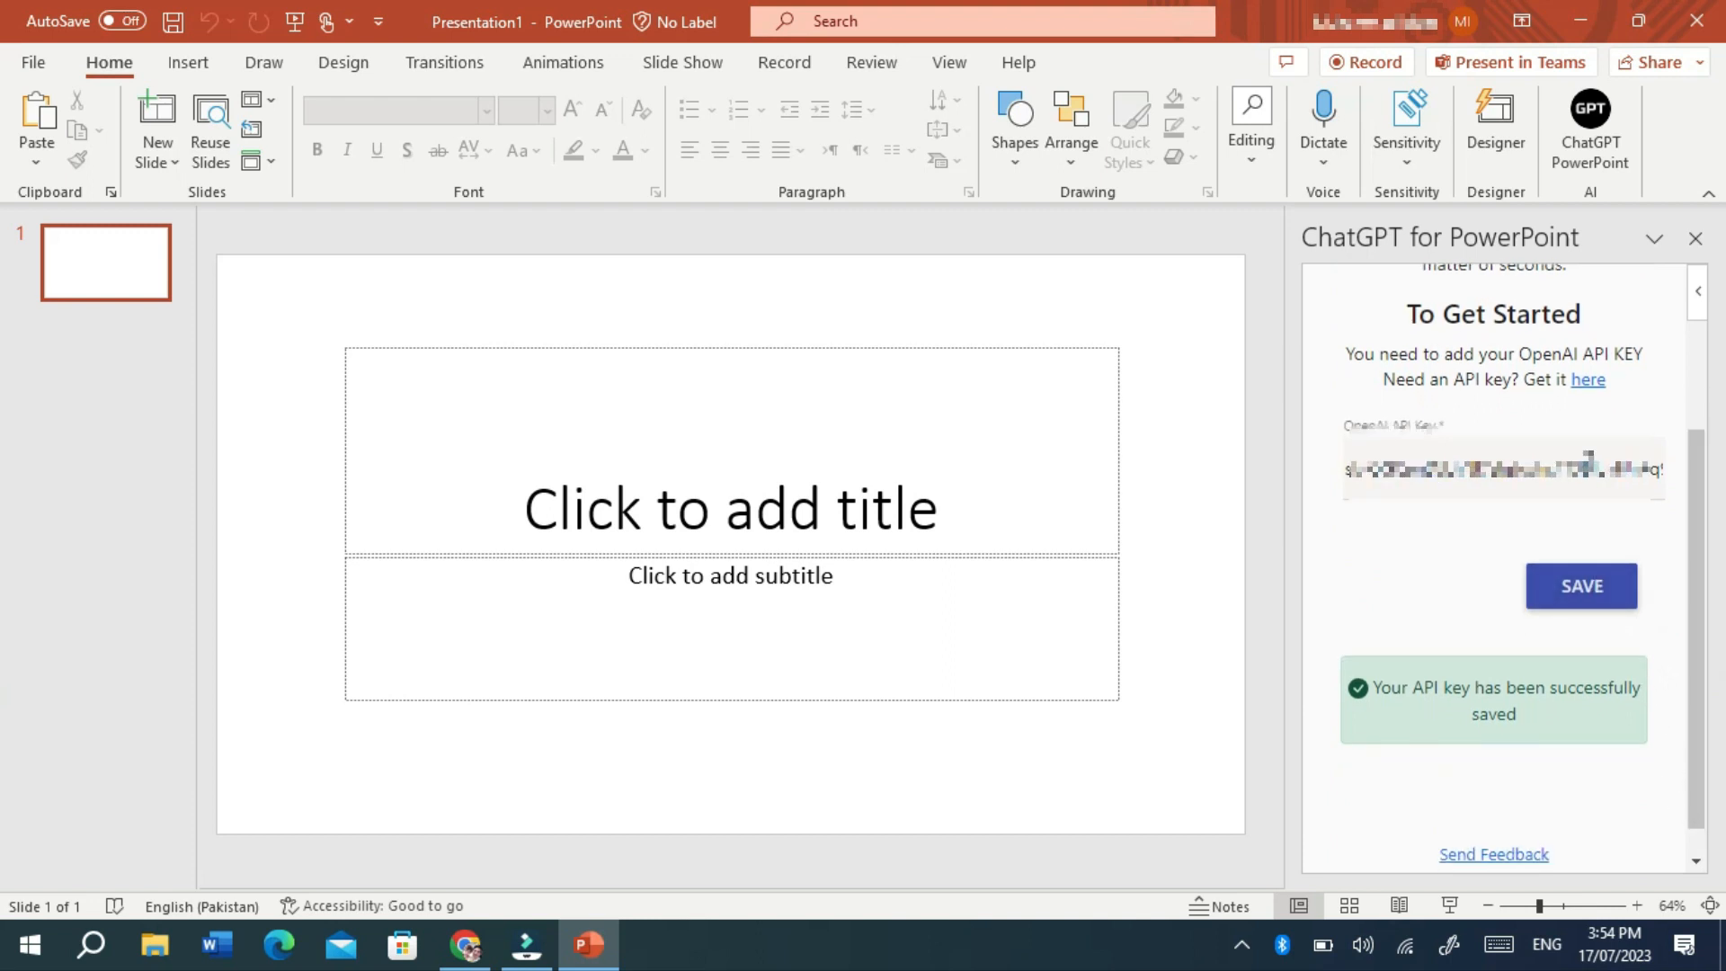
left_click(1587, 126)
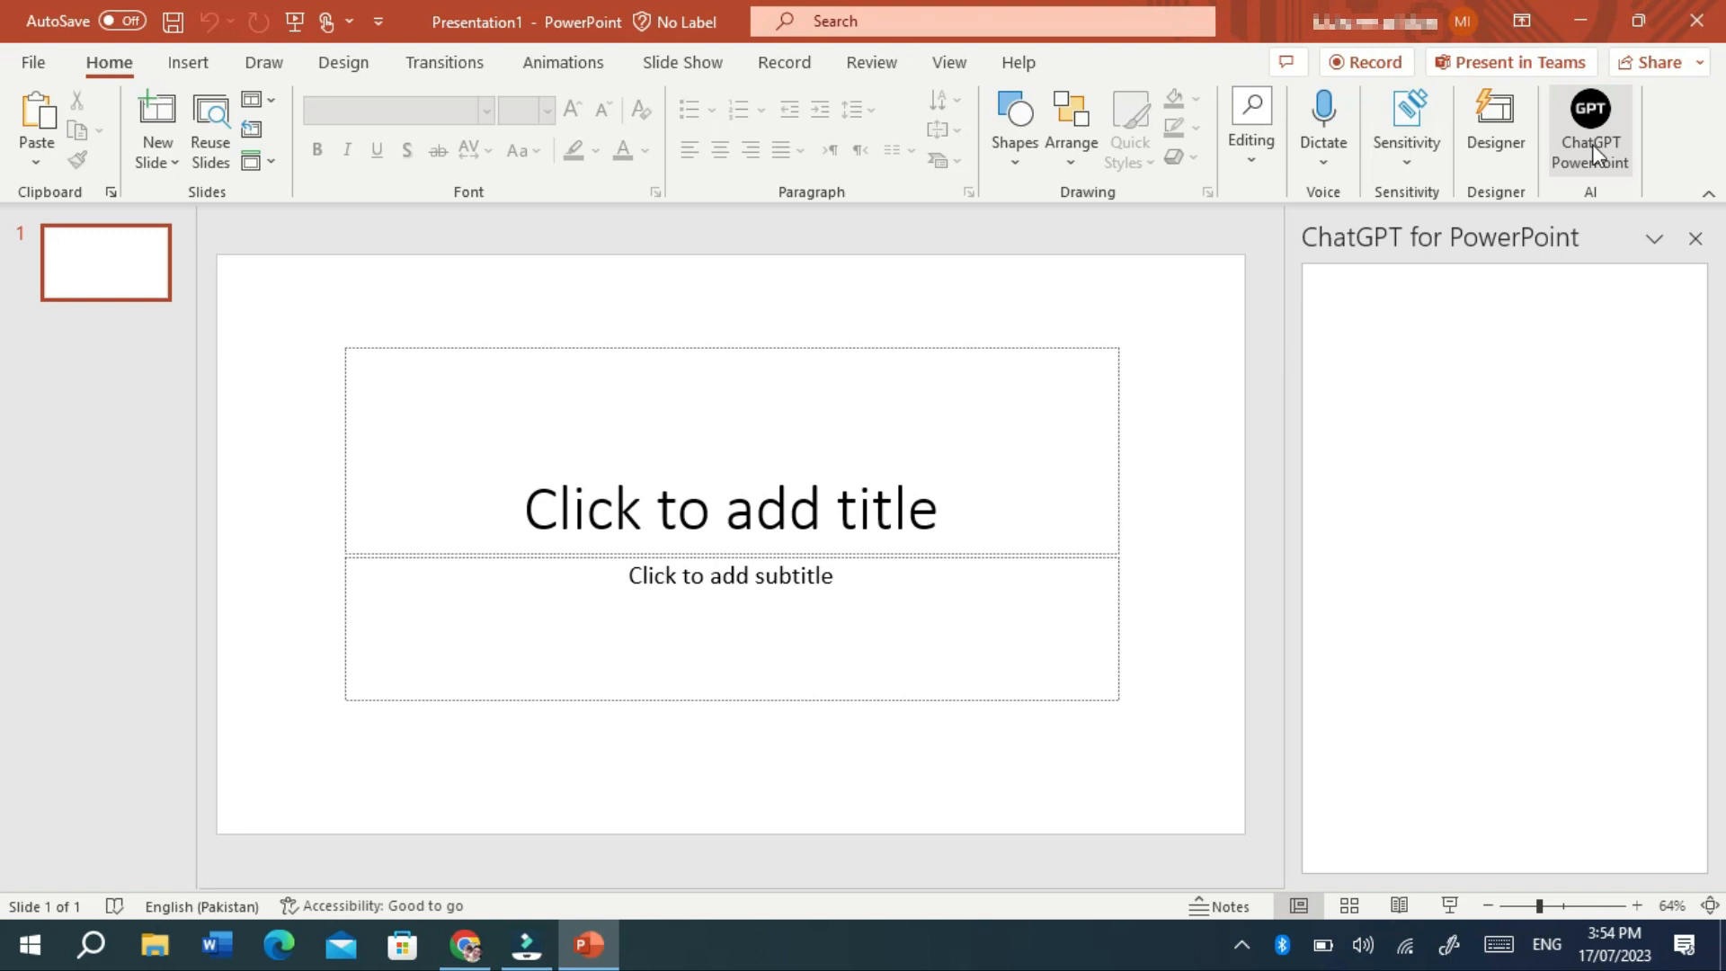
Step: Enter the topic 'benefits of solar energy', set # of Slides to 10, and create the slides
left_click(1590, 126)
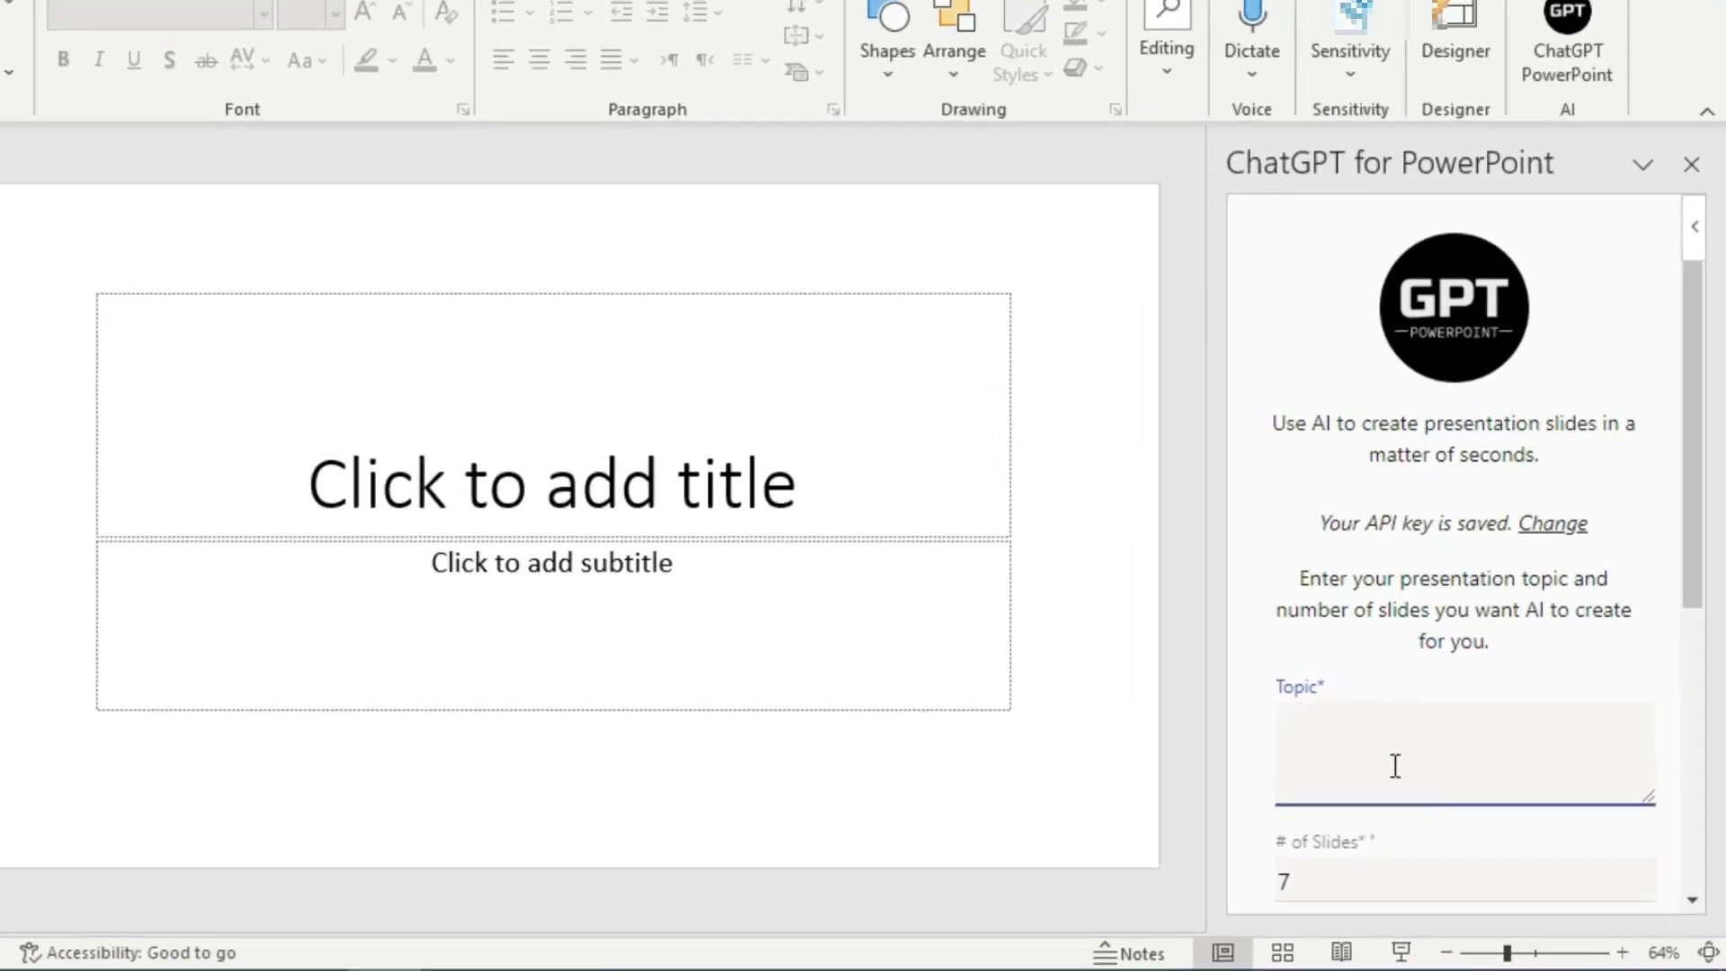
type("benefit")
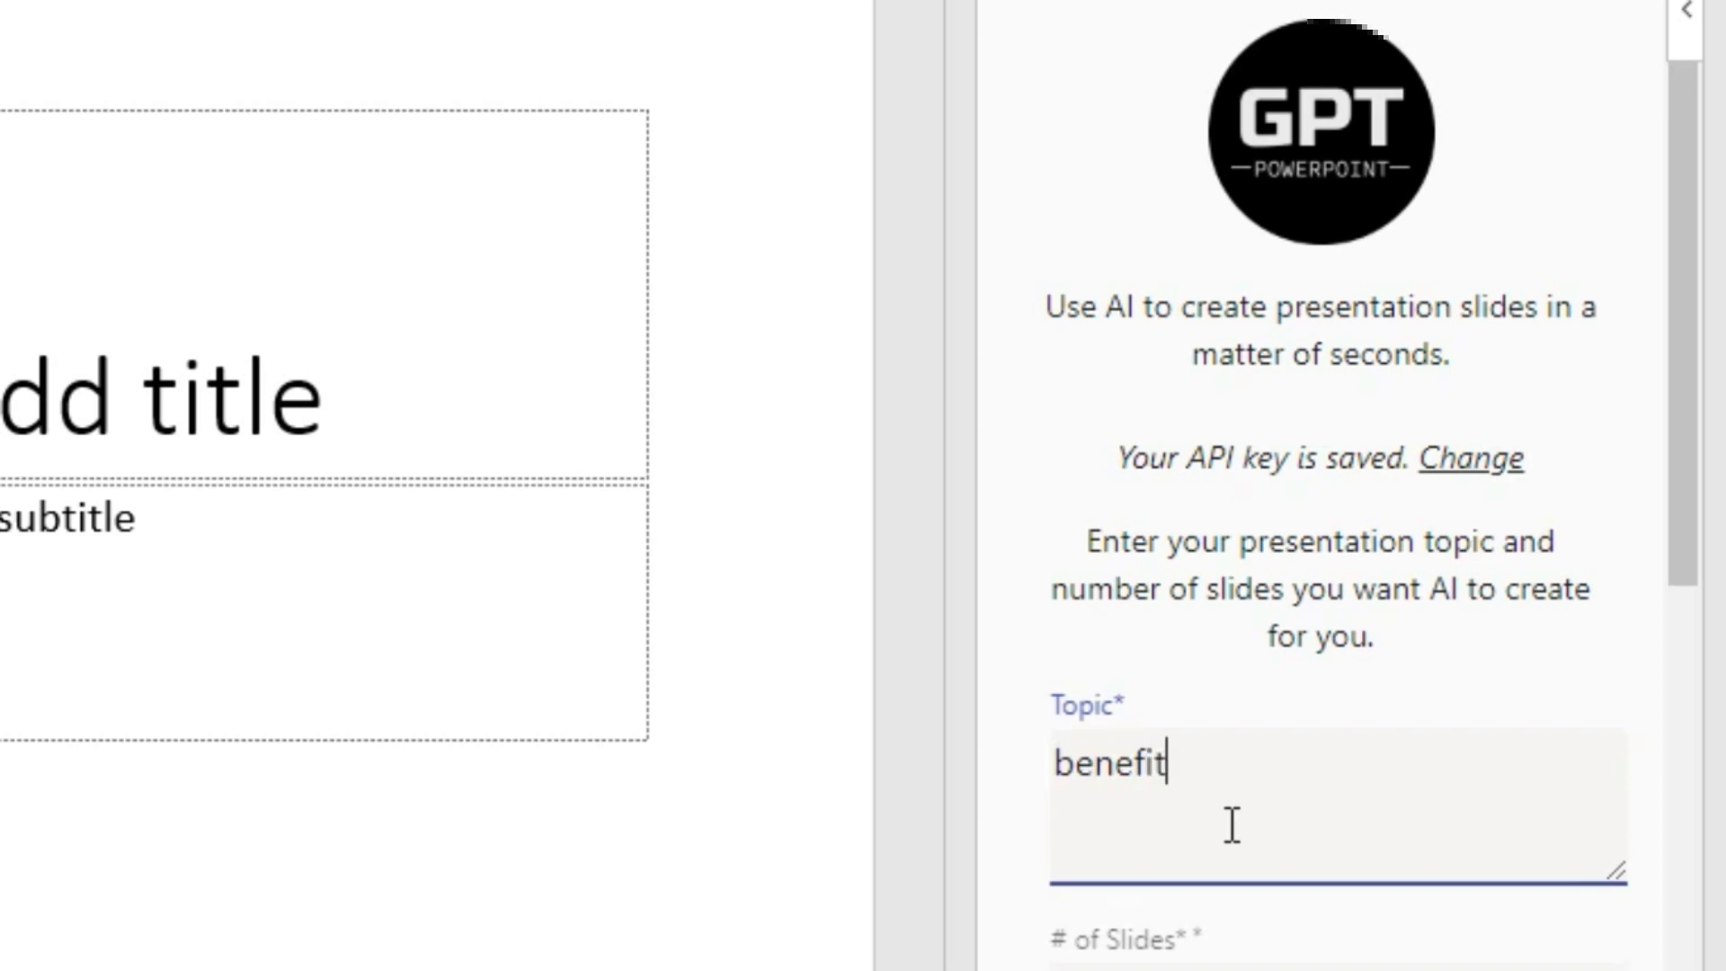
type("s of s")
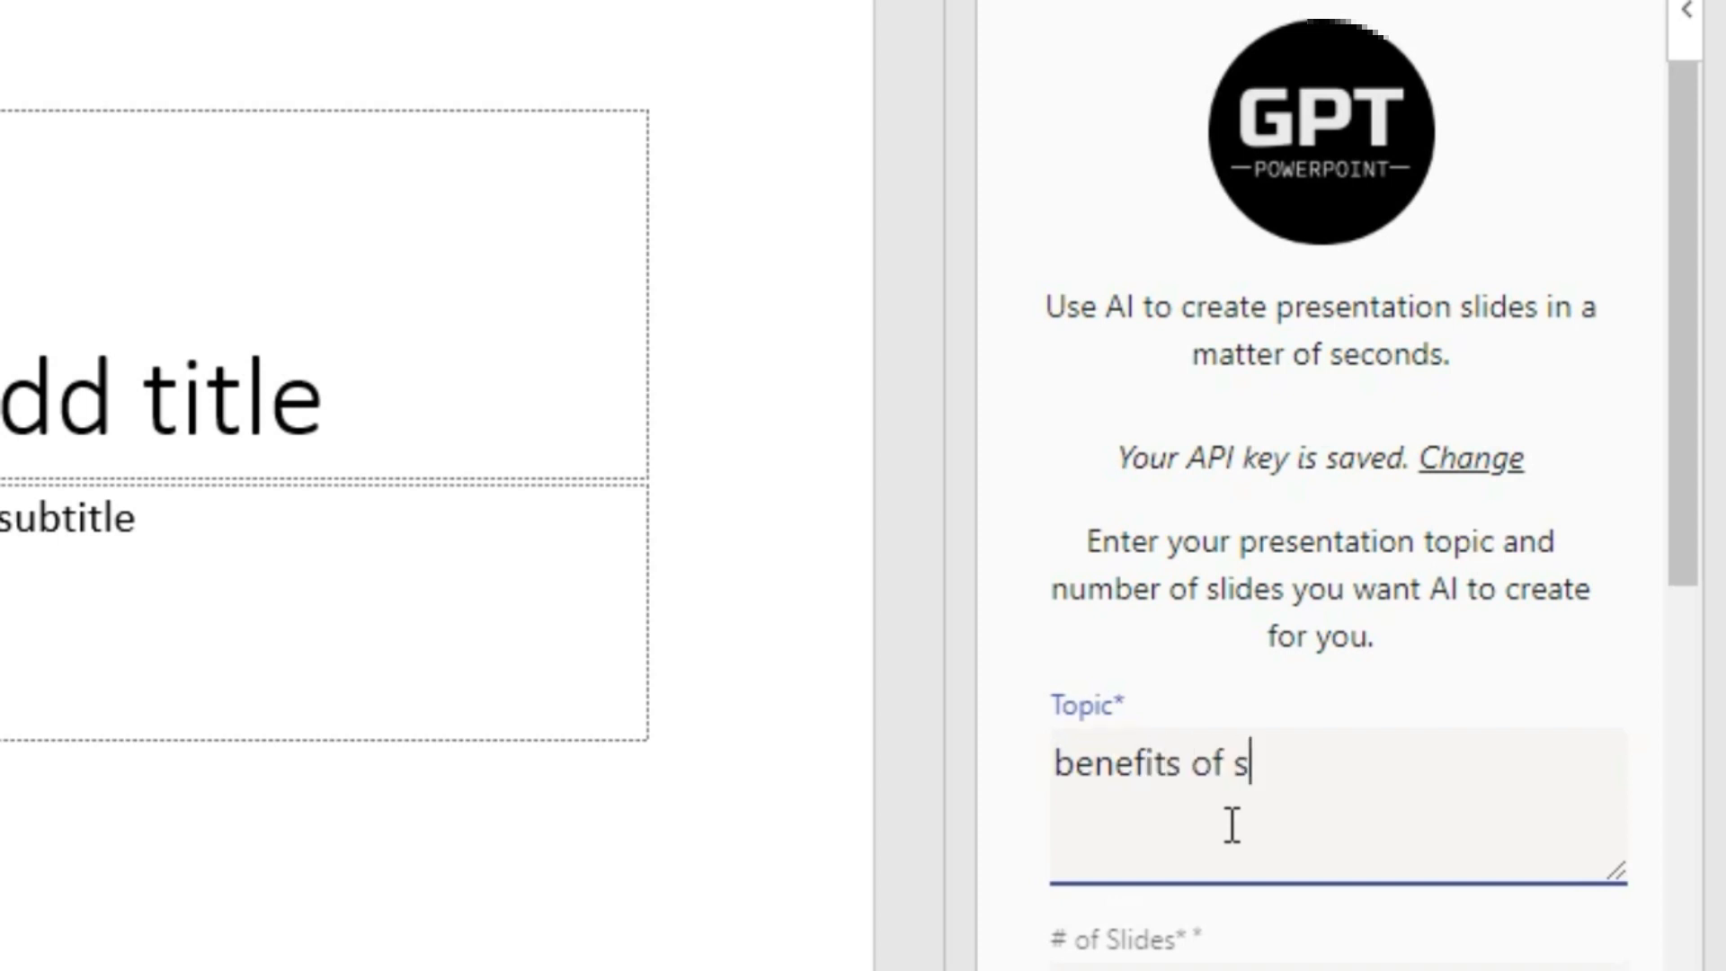
type("olar en")
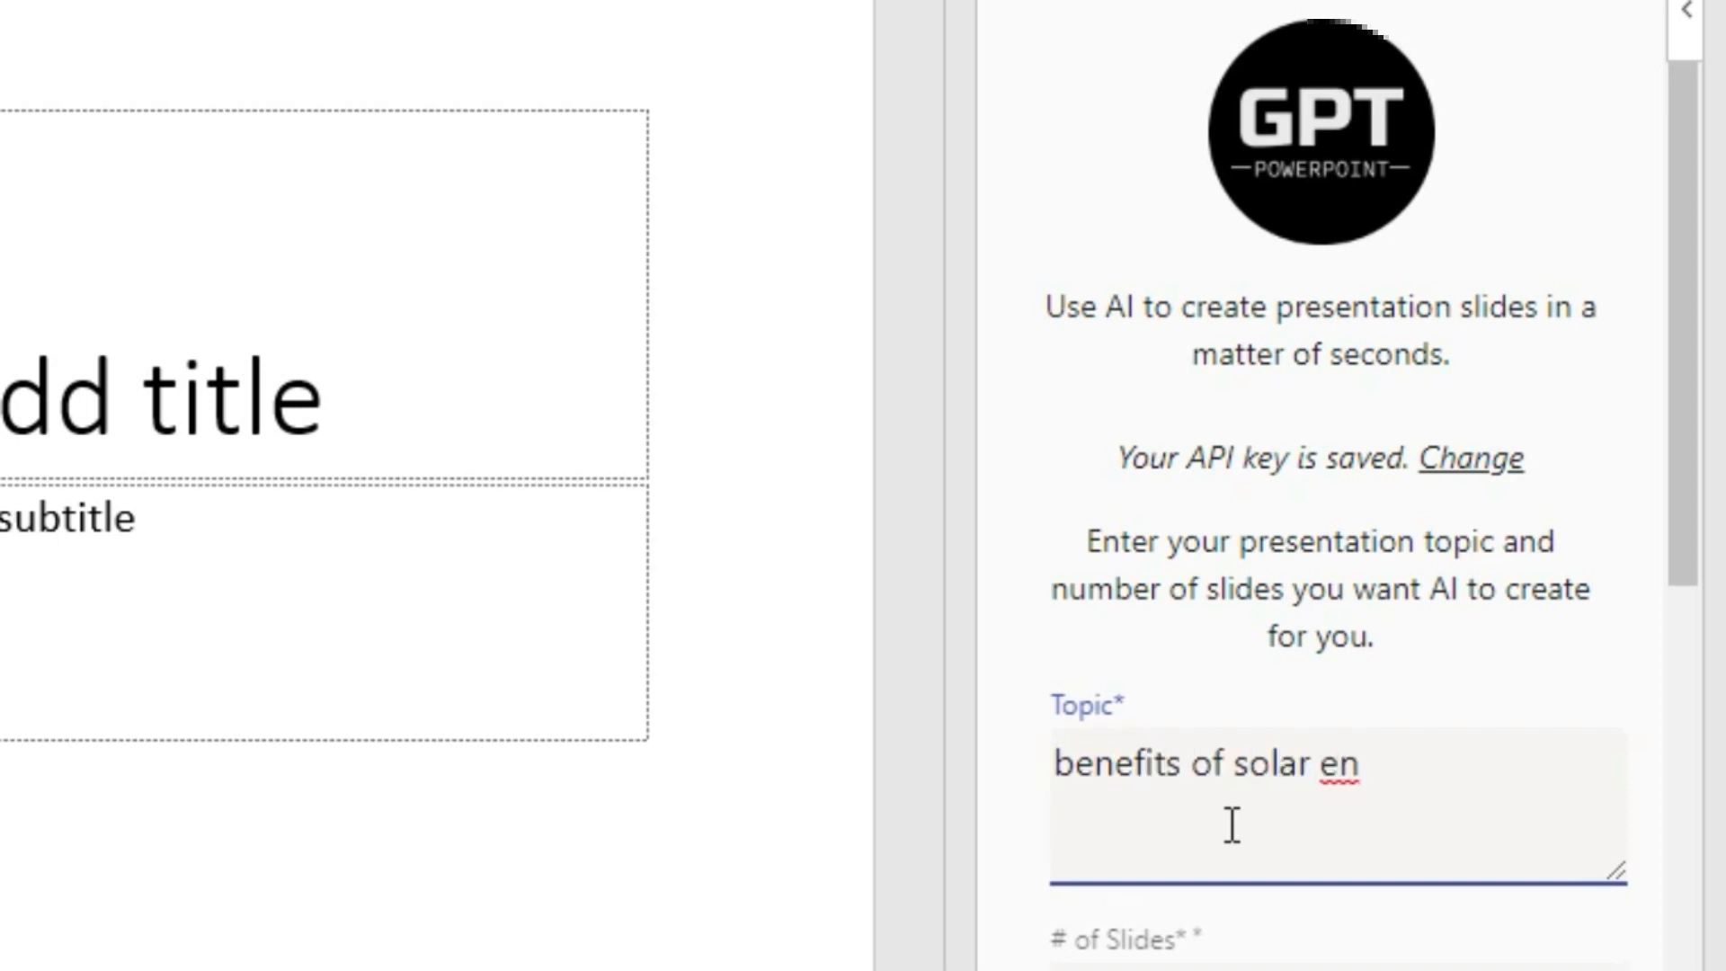
type("ergy")
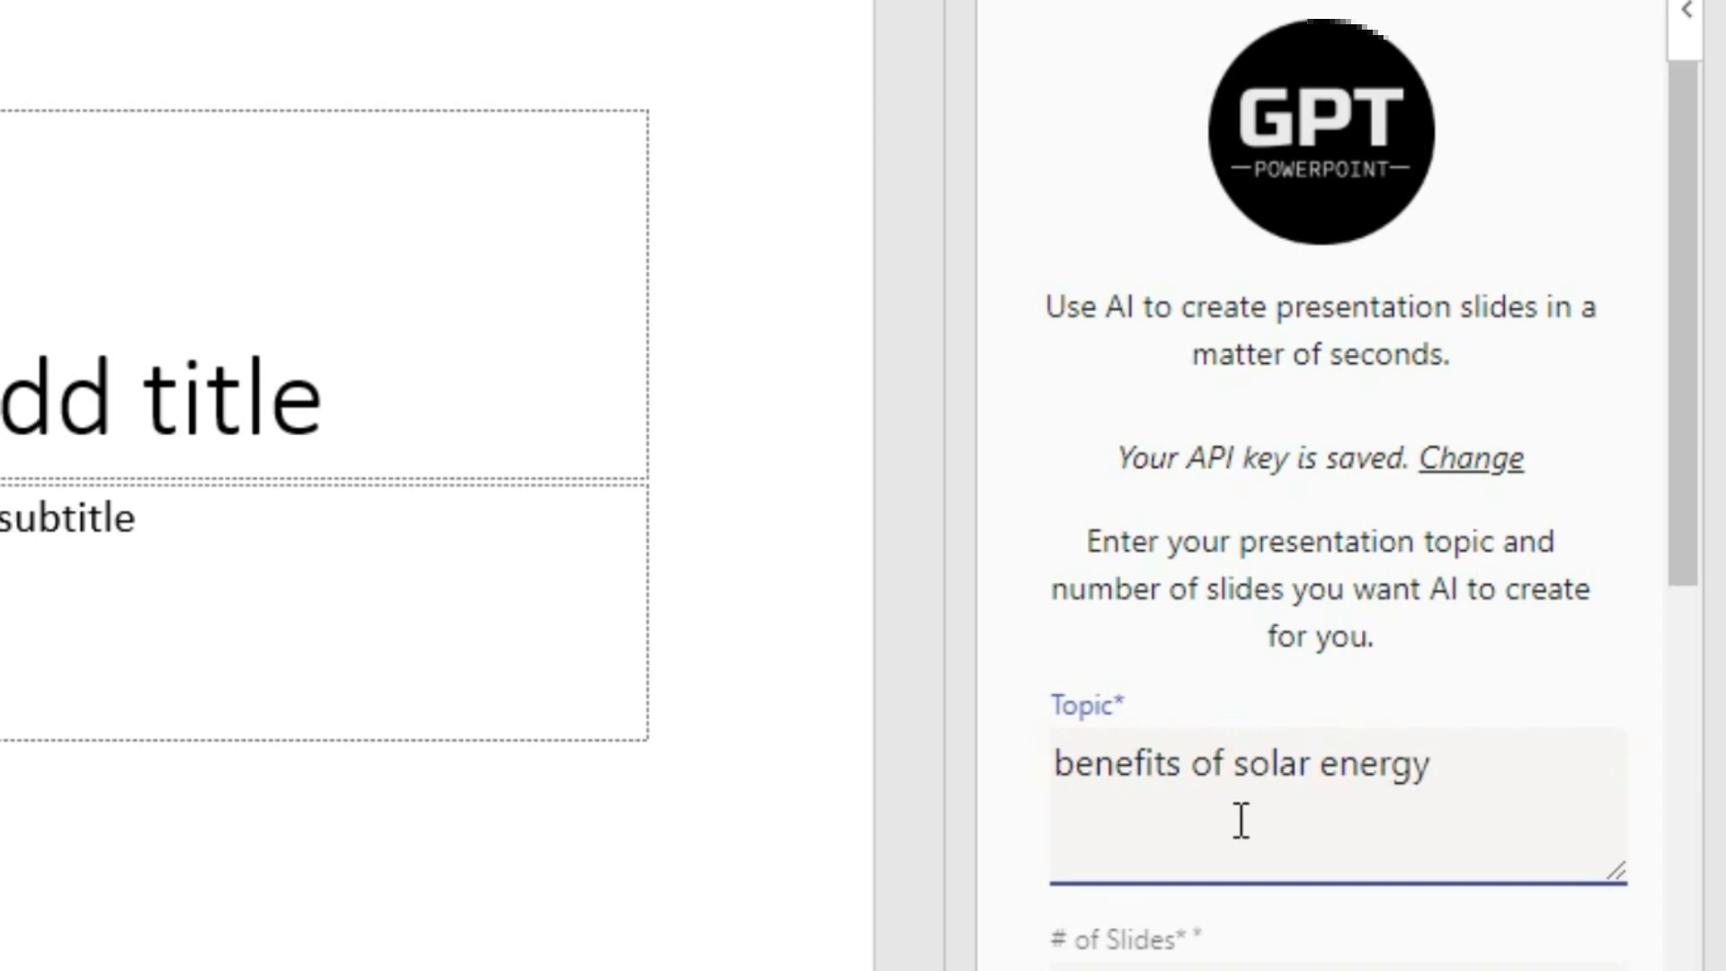
scroll("down", 3)
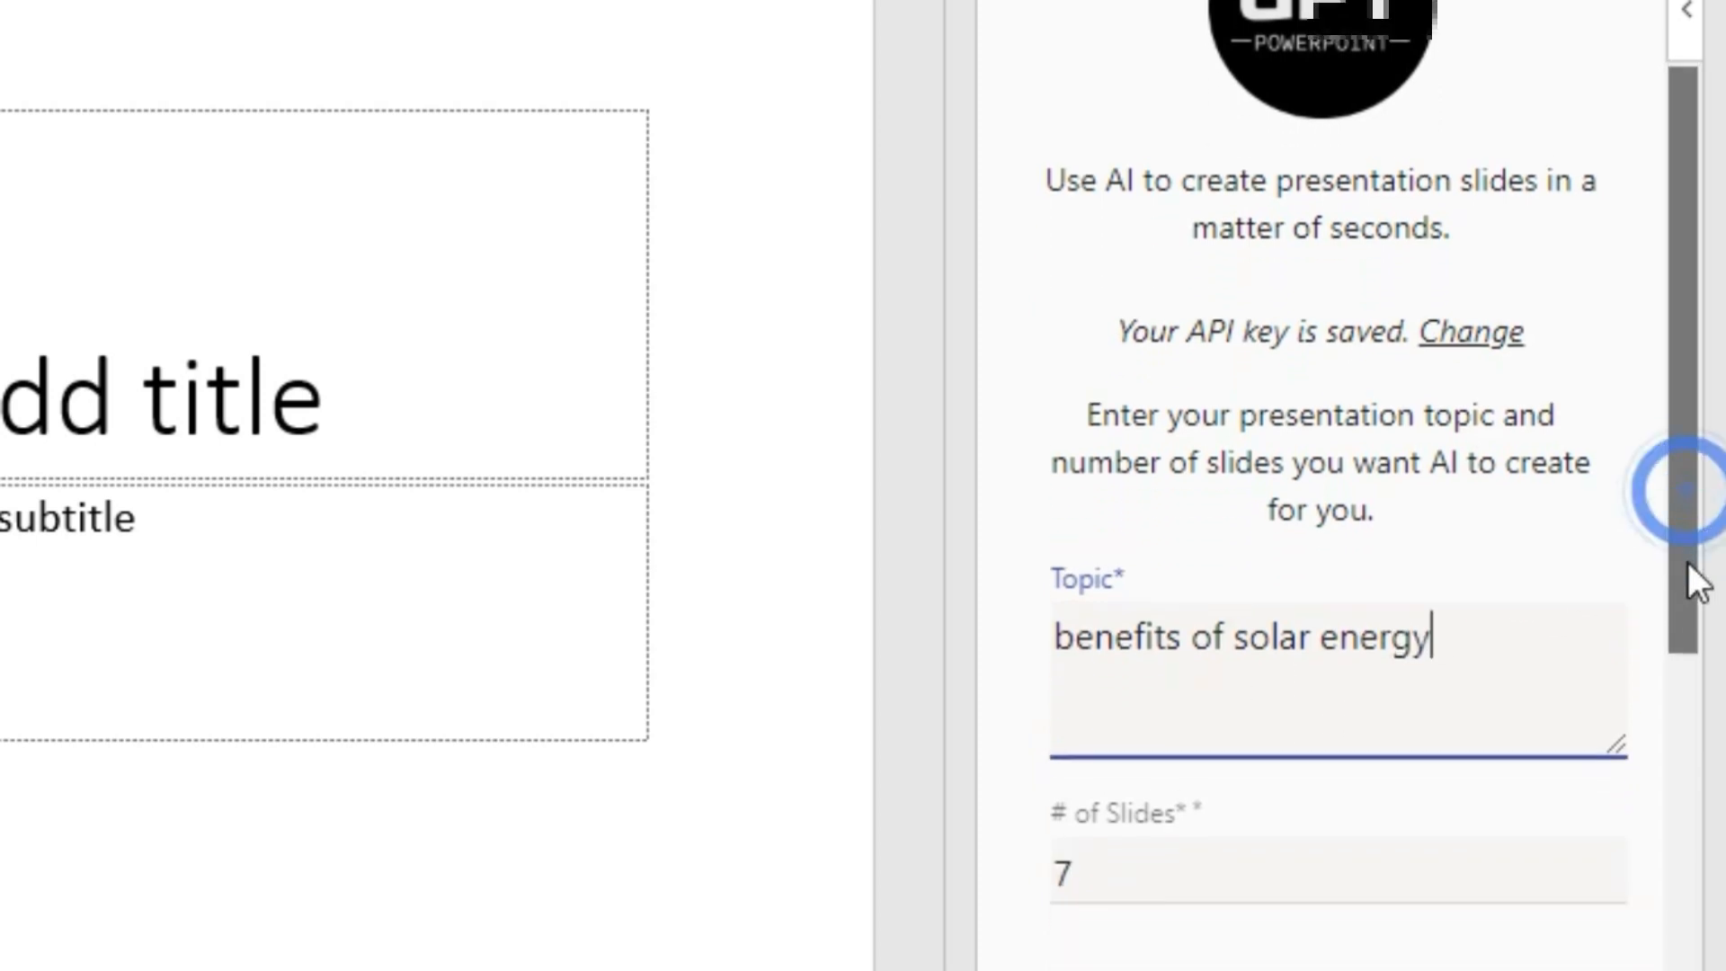
scroll("down", 3)
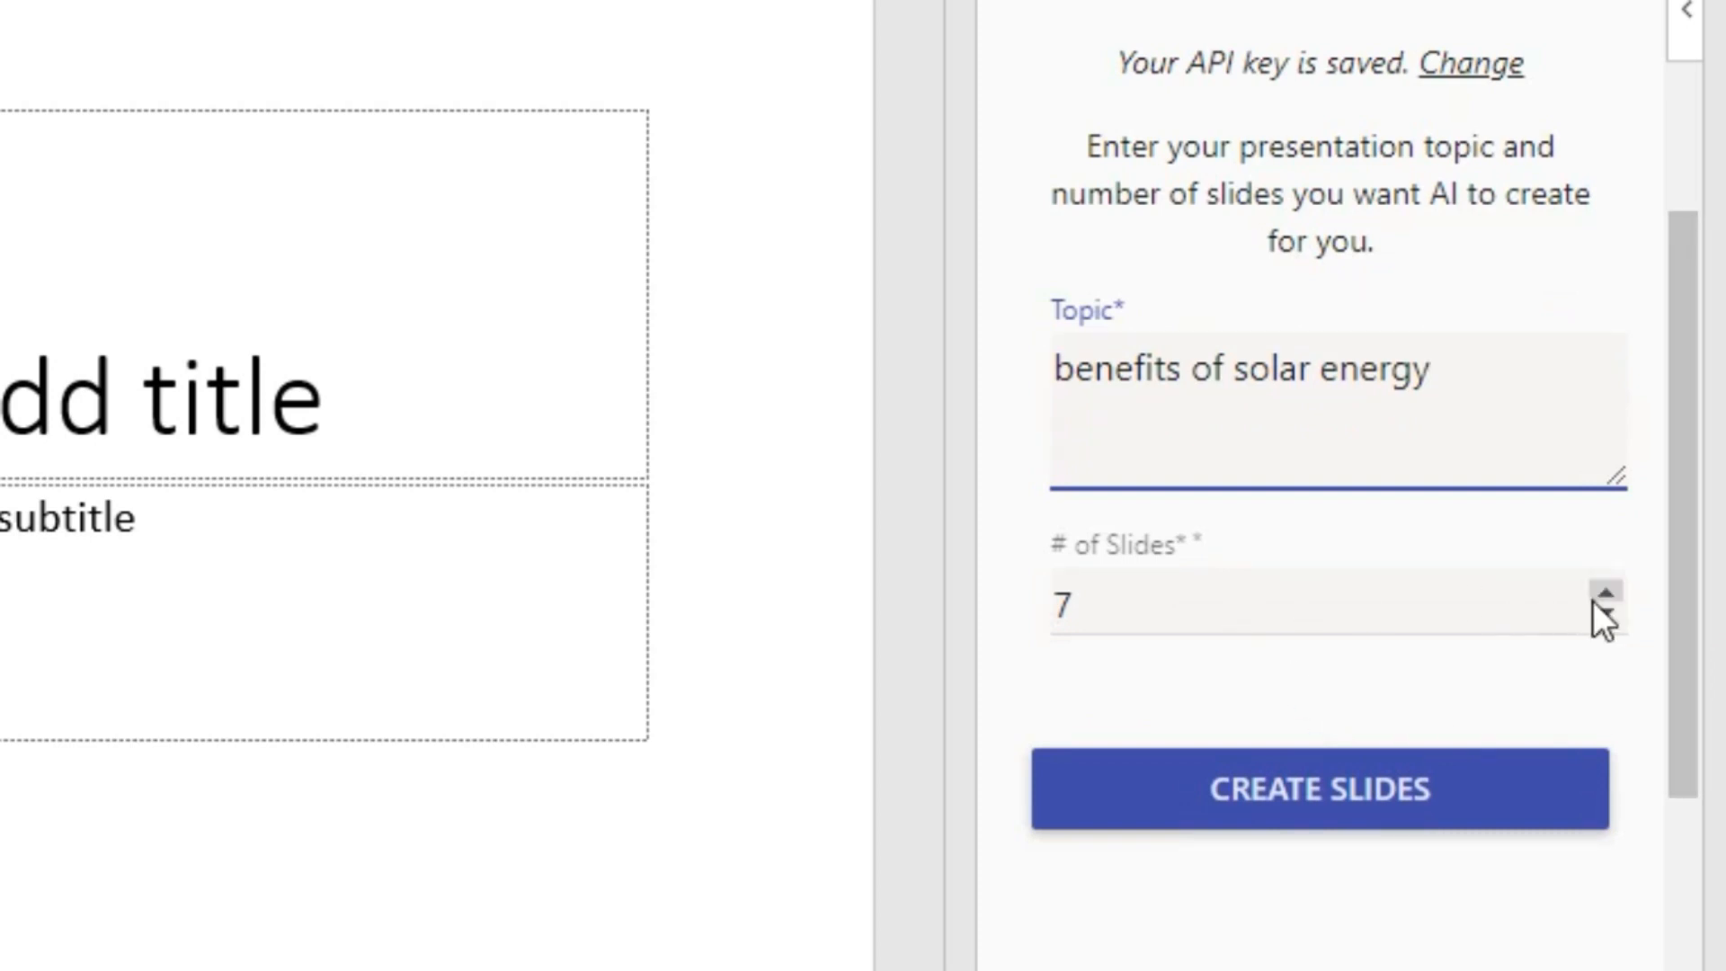
left_click(1604, 596)
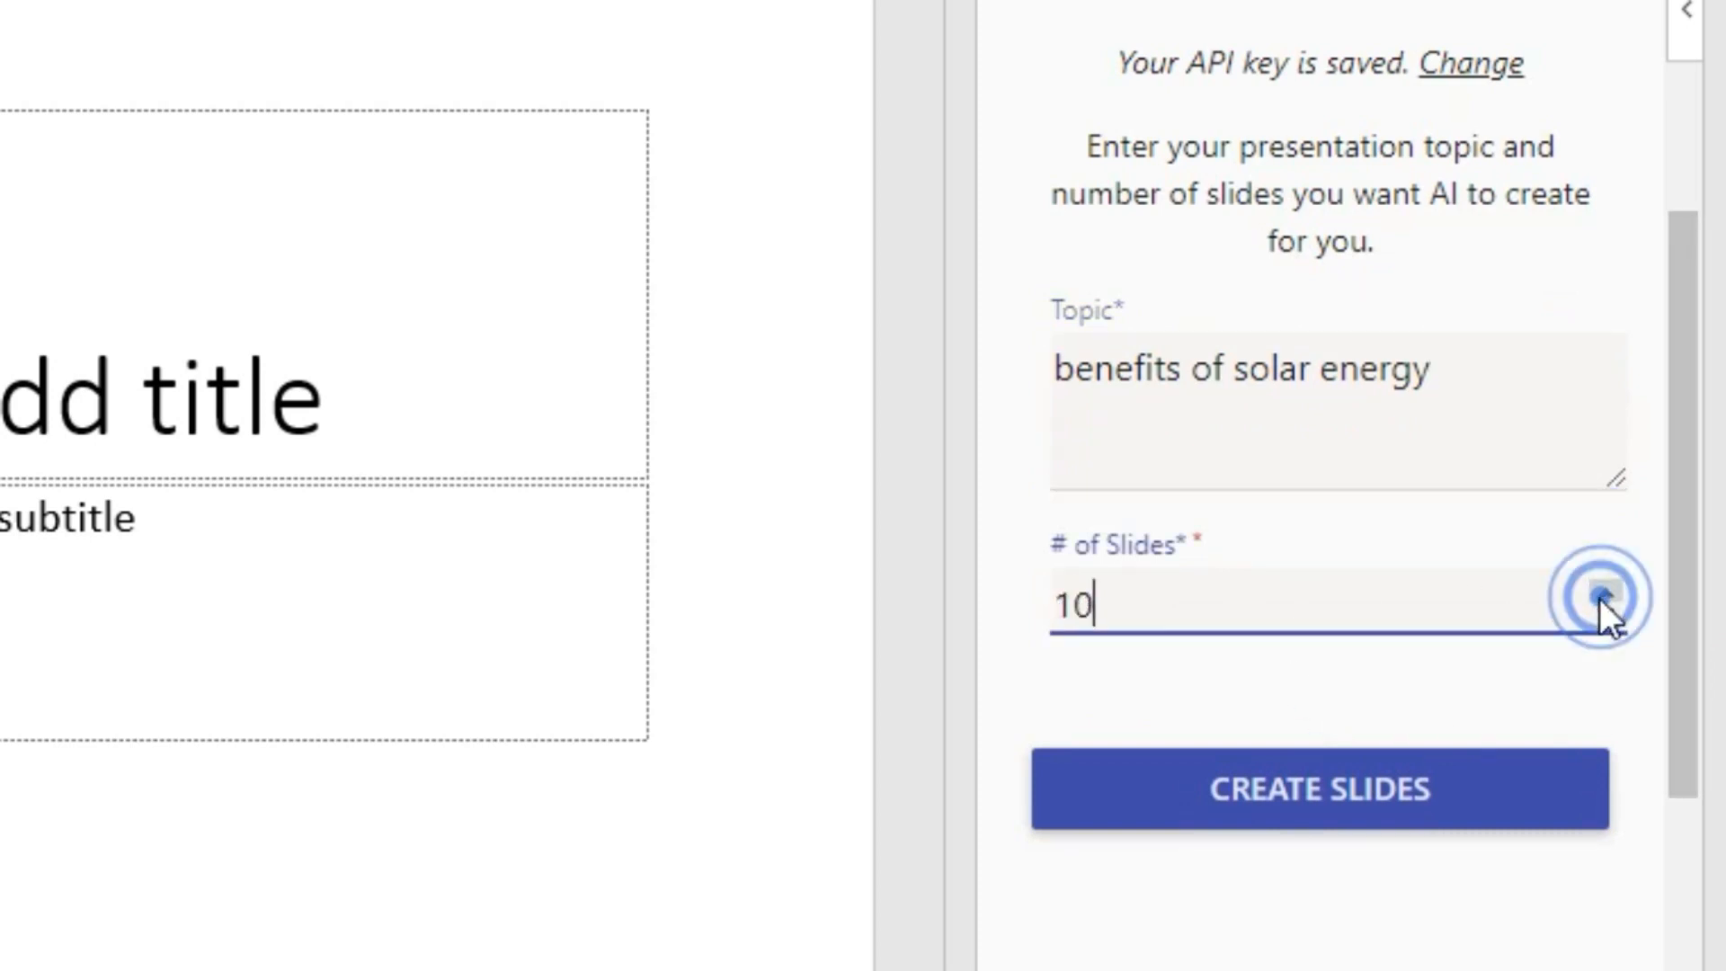
left_click(1318, 788)
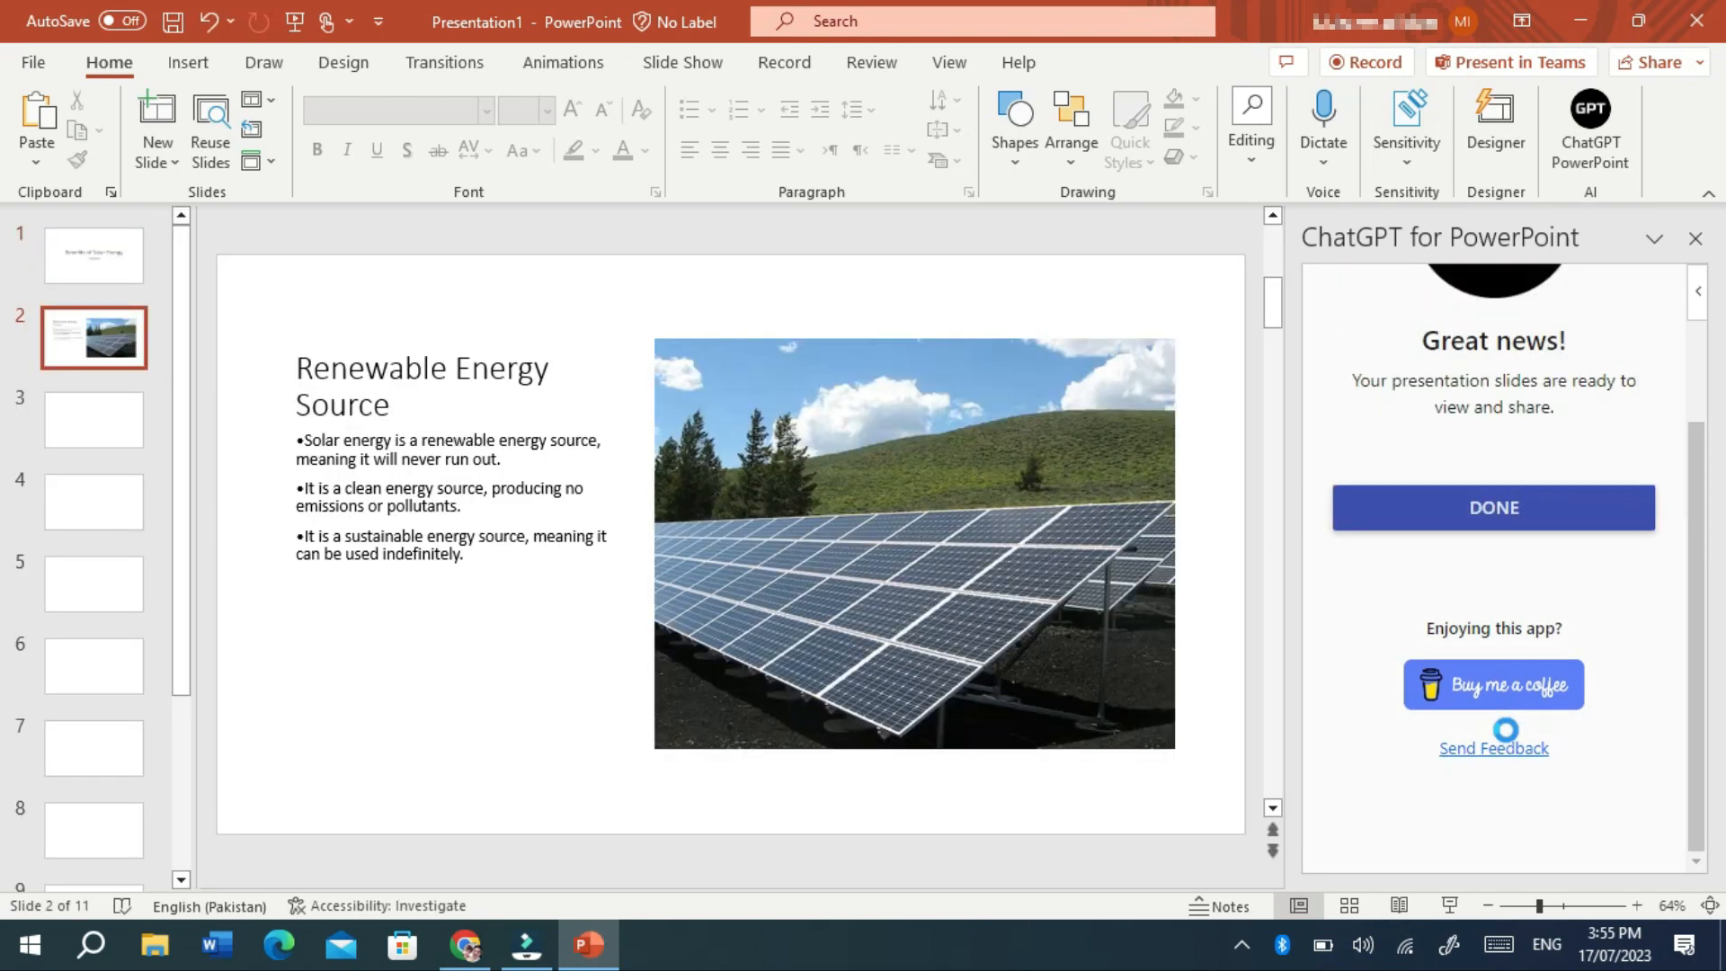
Step: Browse the Conclusion, title, Renewable Energy Source, Cost Savings and Energy Independence slides
left_click(93, 583)
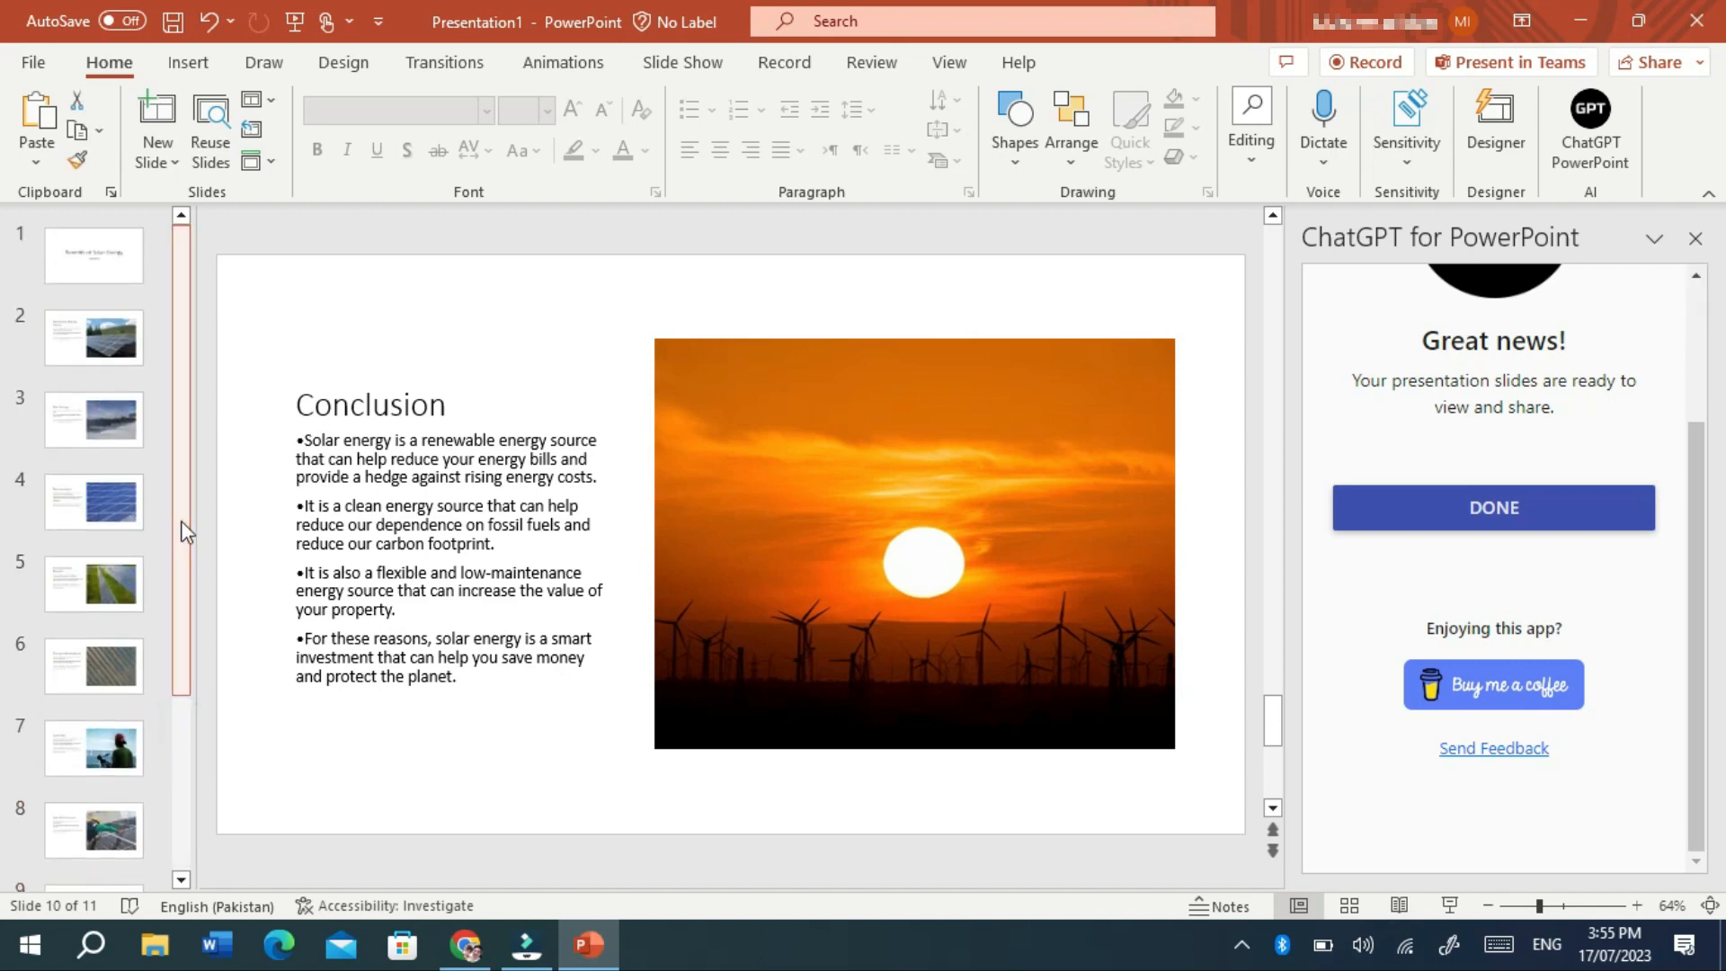
left_click(94, 253)
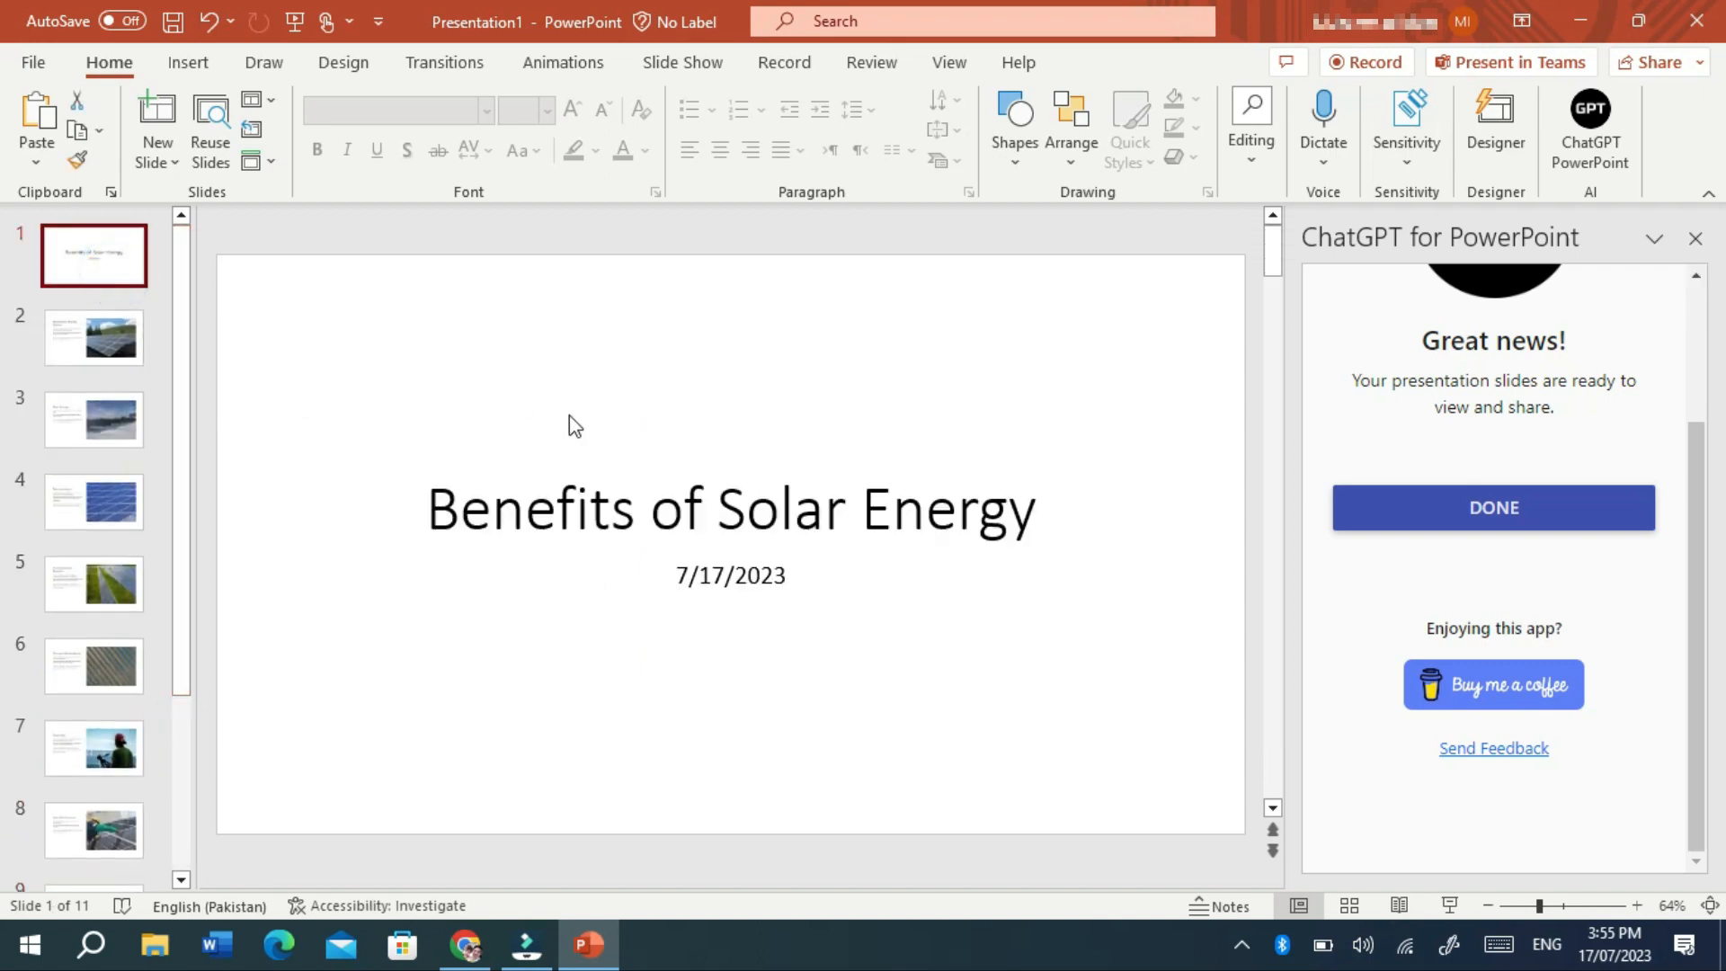
left_click(94, 336)
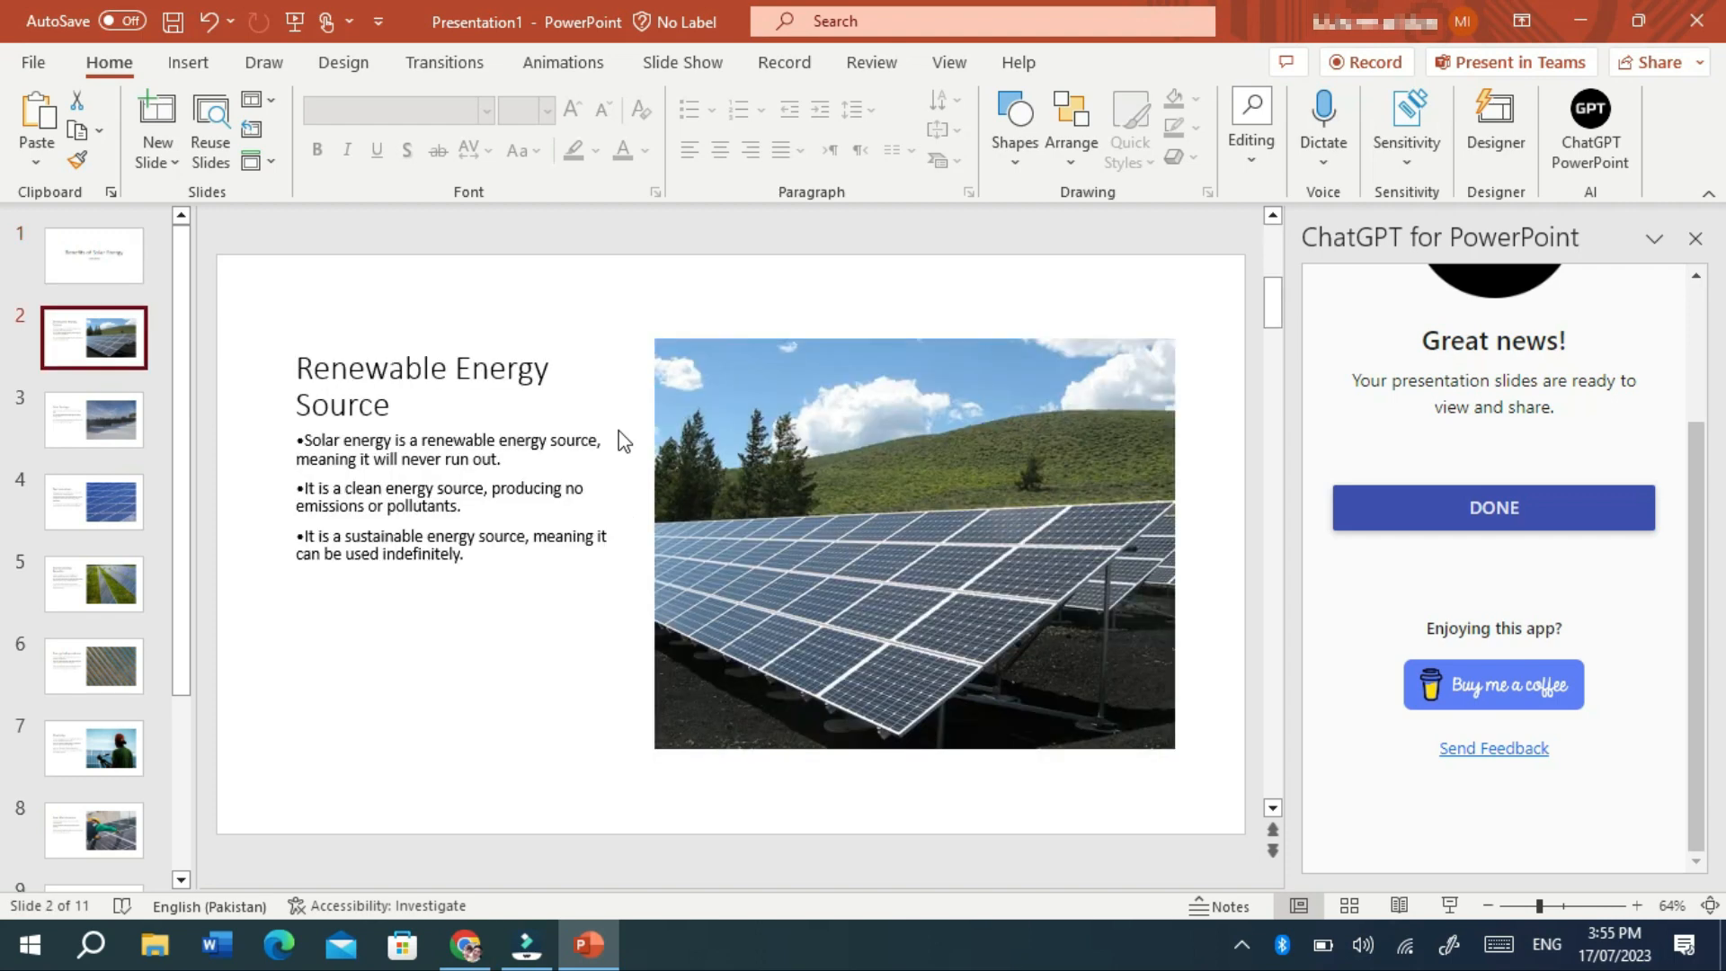
left_click(93, 502)
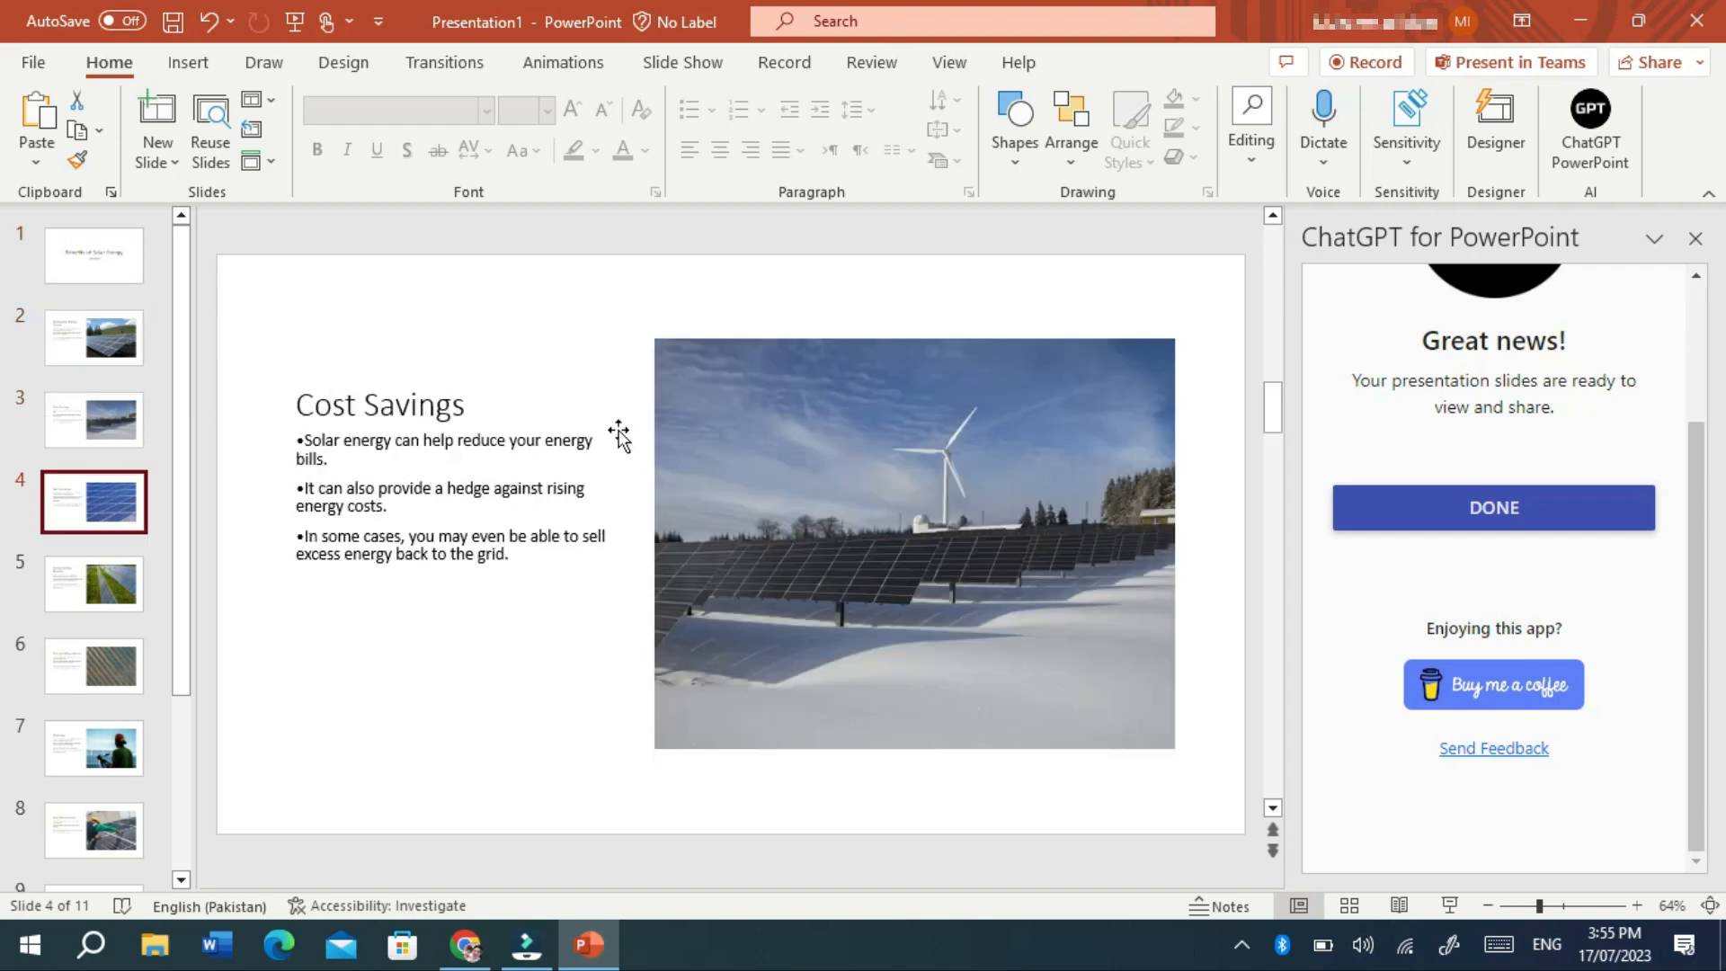
left_click(93, 748)
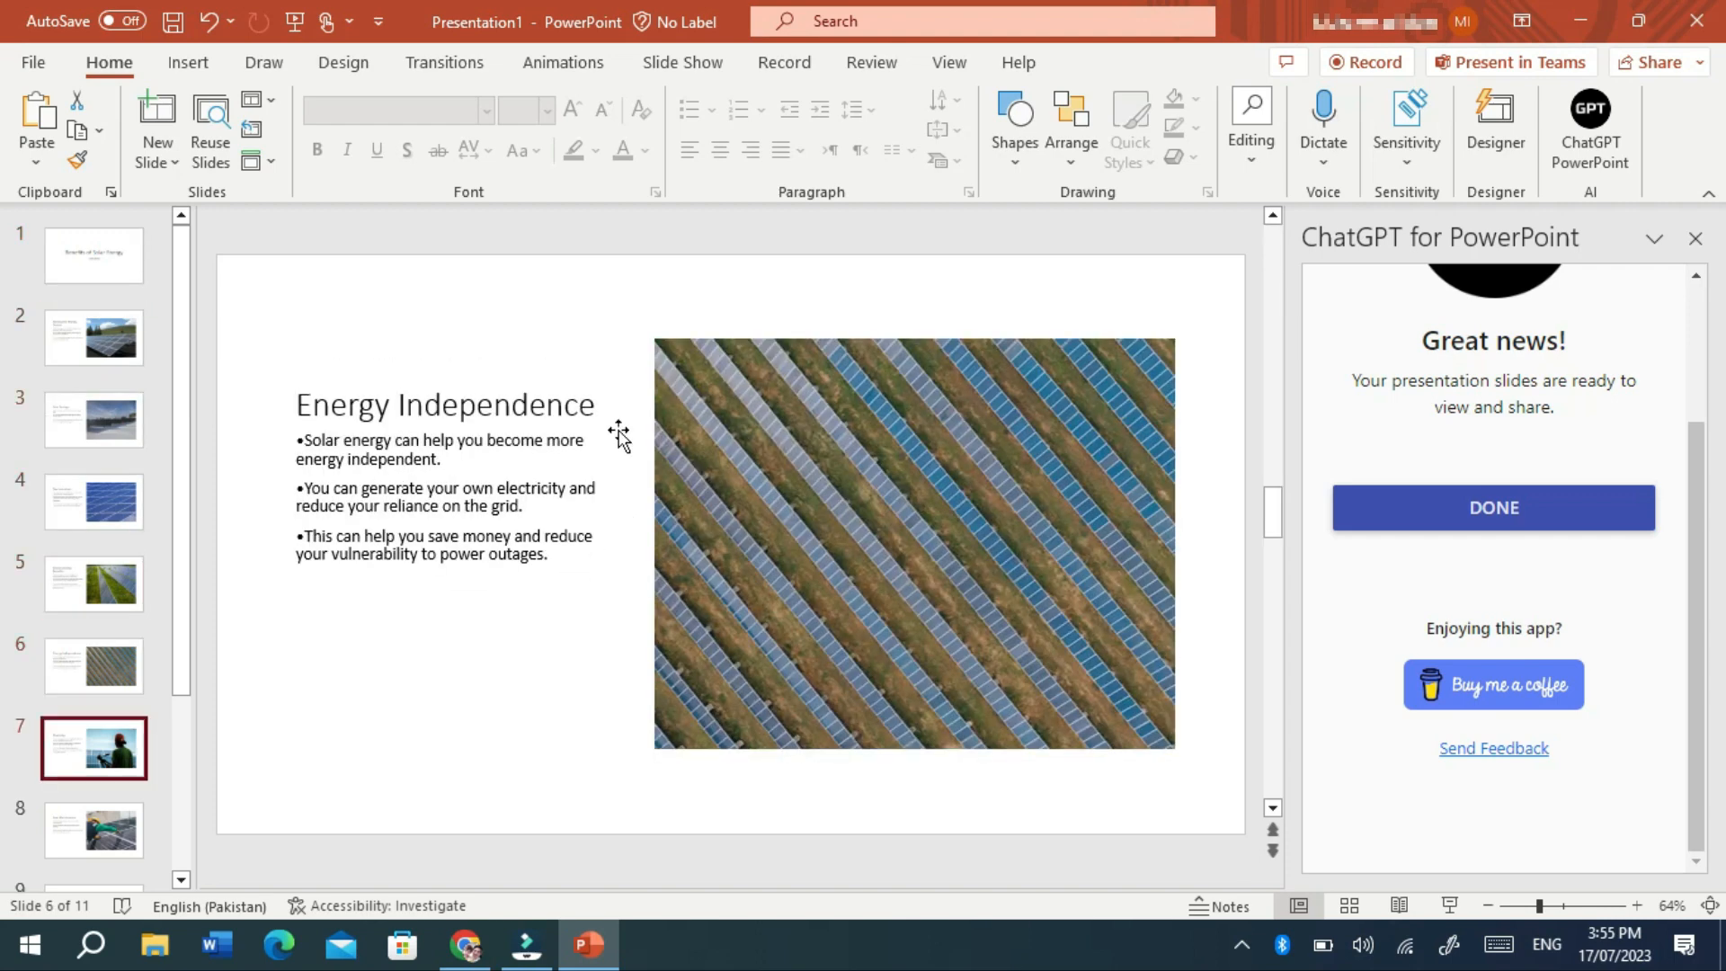